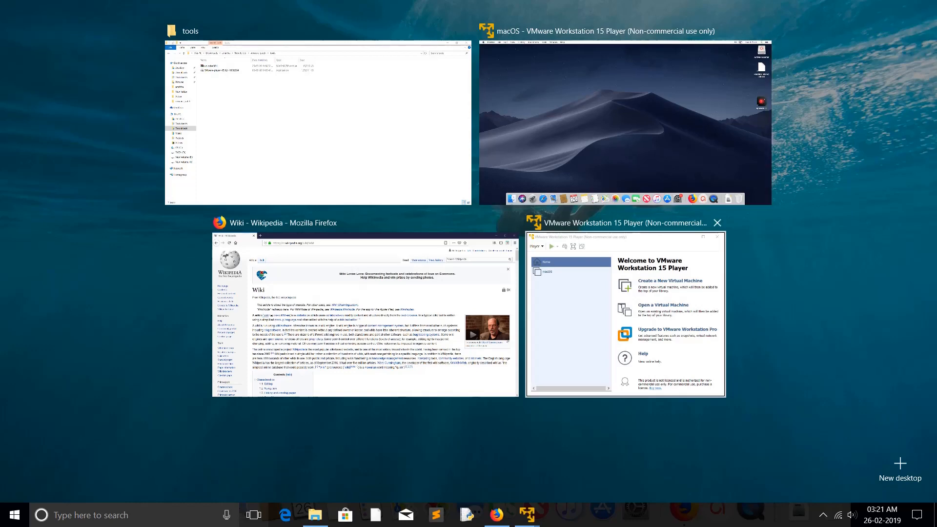
Show the About information with version 15.0.2 build-10952284 and licence status via the Player menu.
click(316, 123)
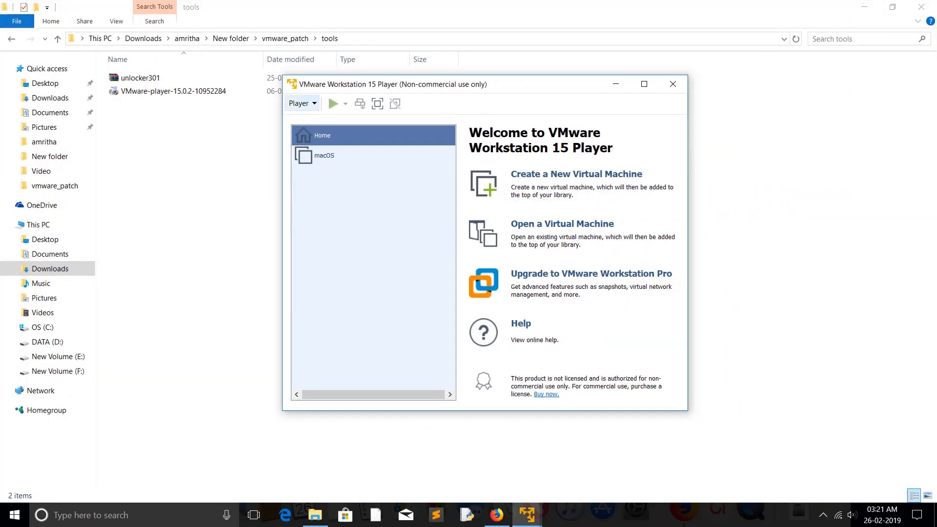
click(300, 104)
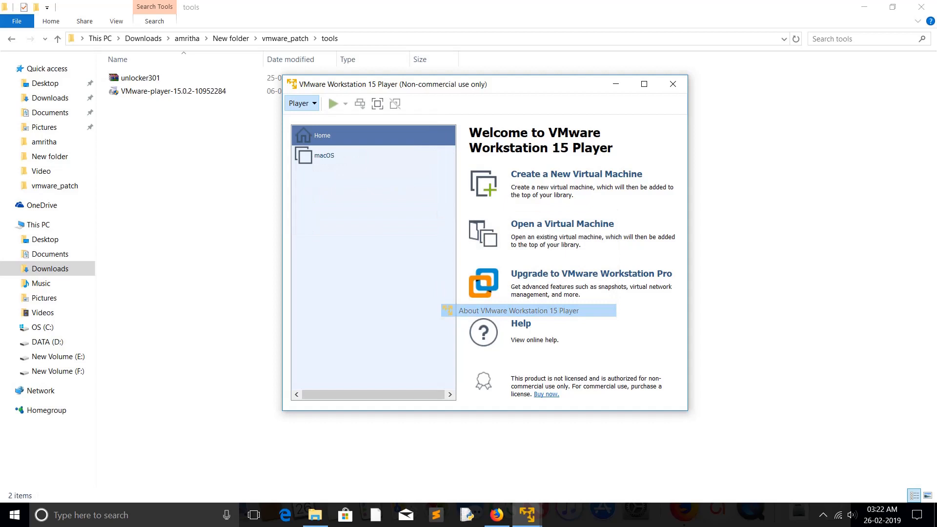
click(533, 310)
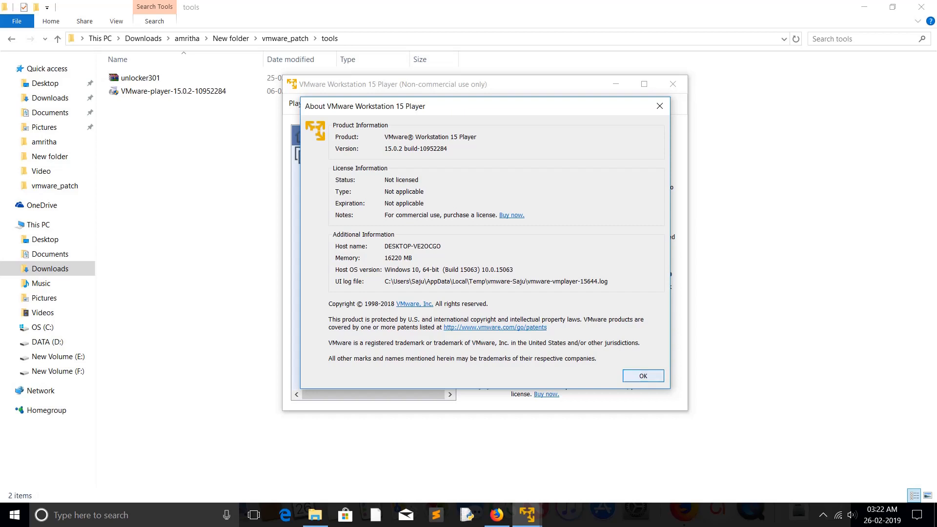
Dismiss the About dialog to return to the home screen listing the macOS VM.
click(642, 374)
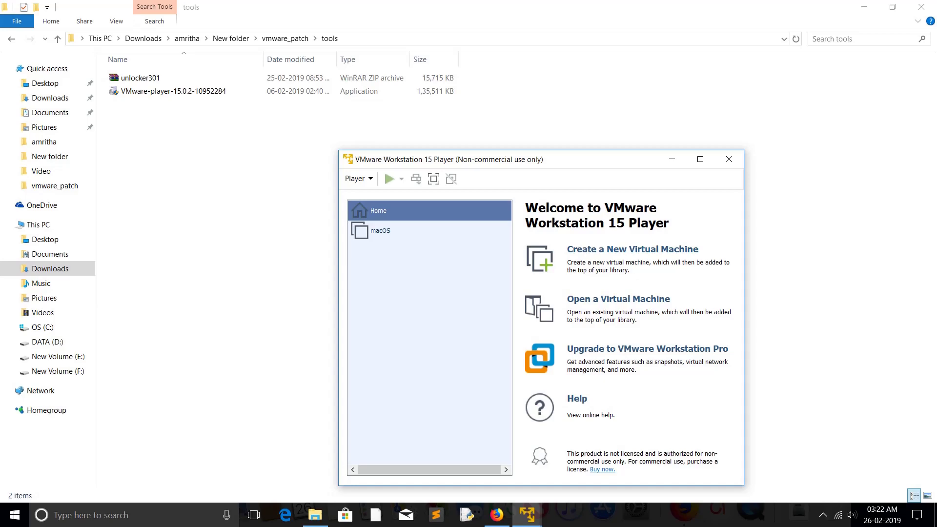
Search Google for 'vmware unlocker' in a new Firefox tab and open the DrDonk/unlocker repository.
click(252, 514)
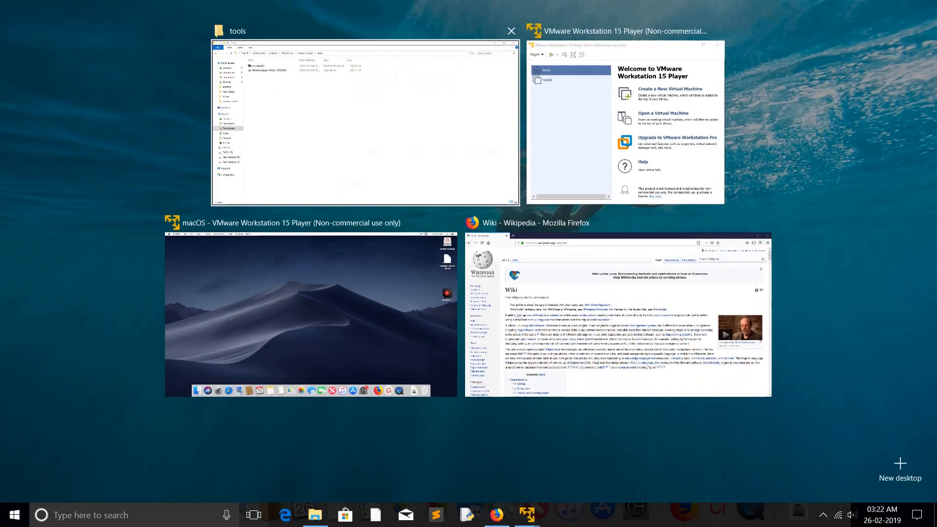
click(619, 315)
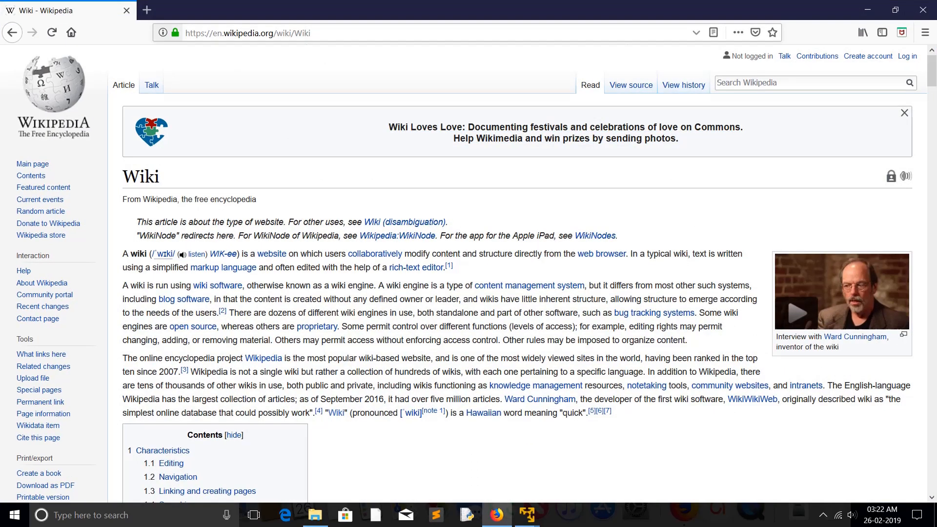
click(146, 9)
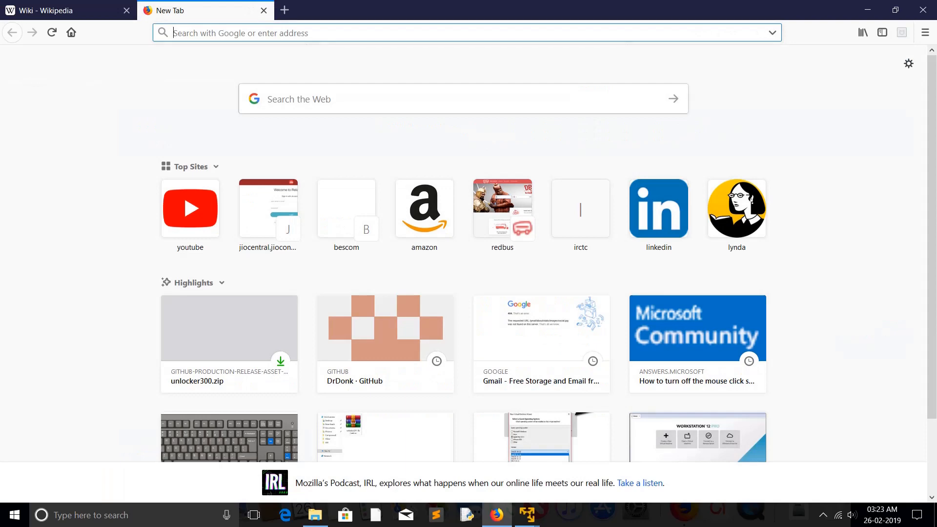
text(vmware unlo)
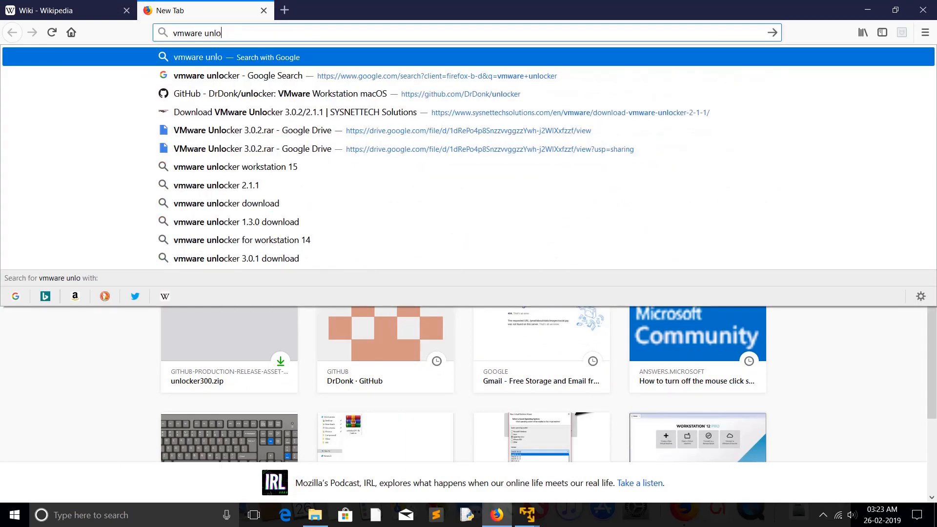
click(238, 75)
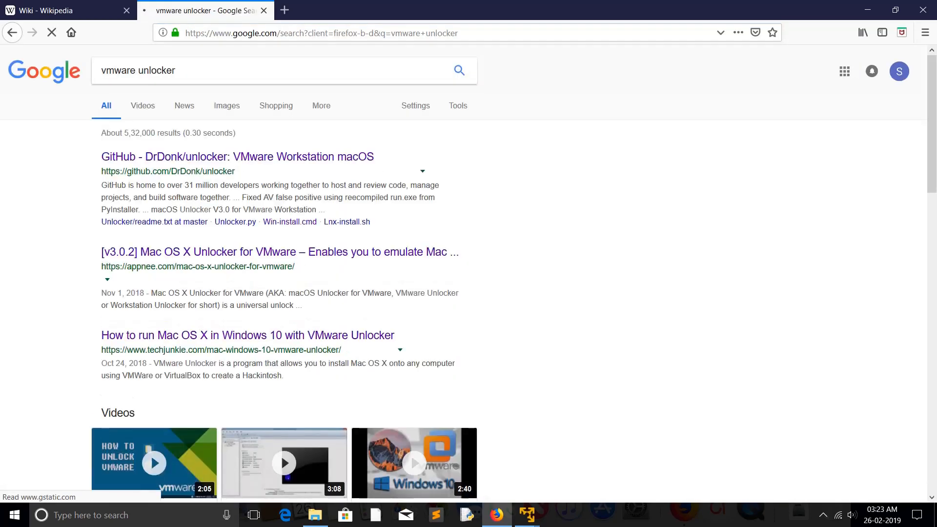
mouse_move(238, 157)
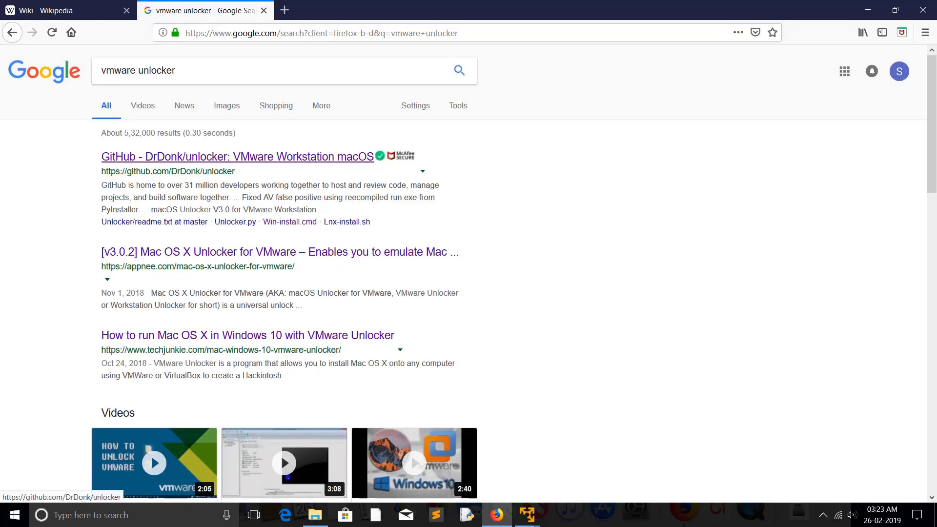
mouse_move(236, 157)
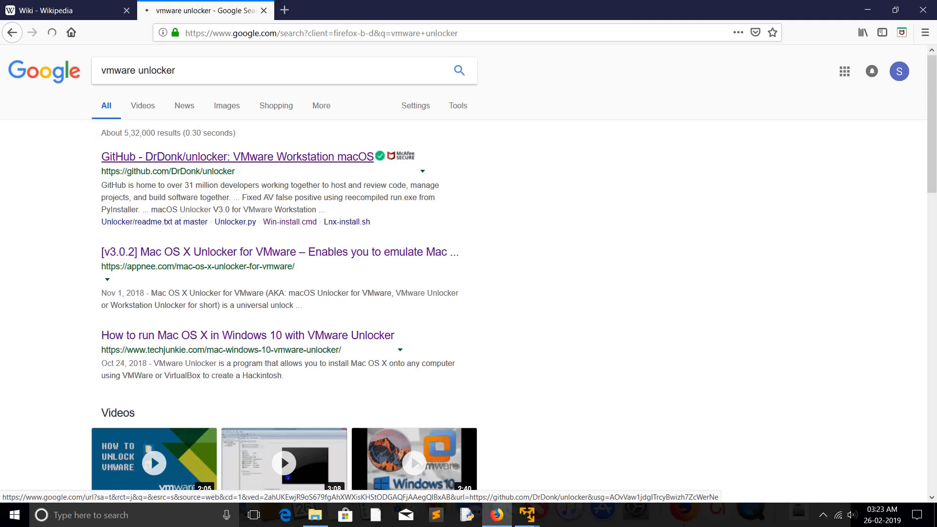
click(238, 156)
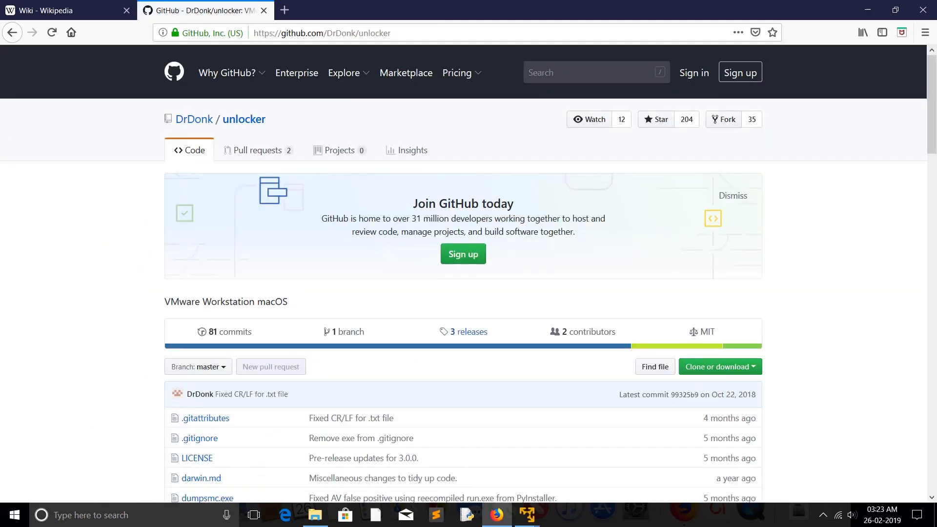
View the releases list showing Workstation Unlocker 3.0.2, 3.0.1 and 3.0.0 with their downloads.
click(469, 332)
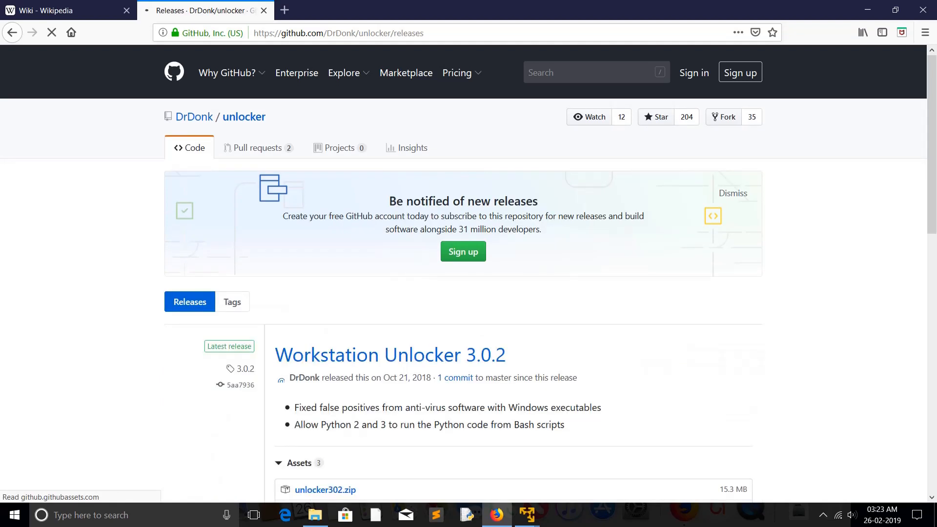
scroll(down, 3)
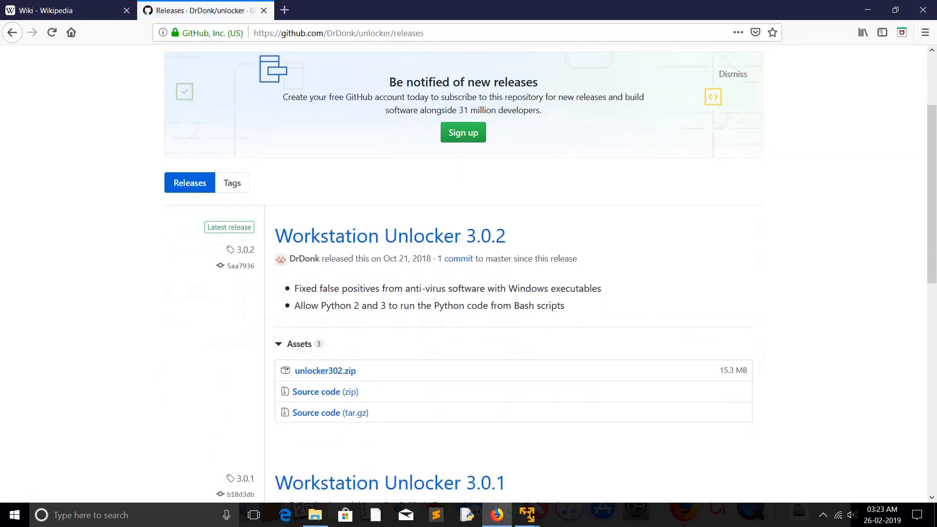
scroll(down, 3)
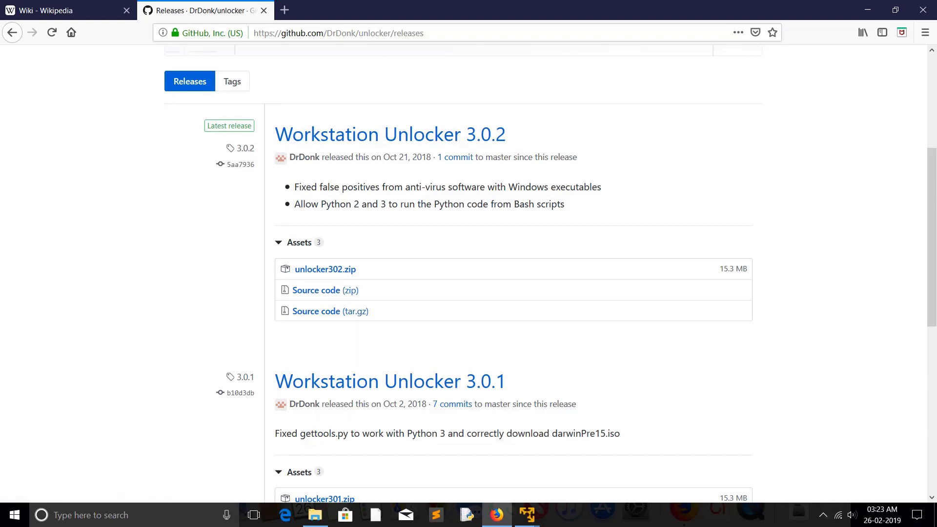
mouse_move(329, 310)
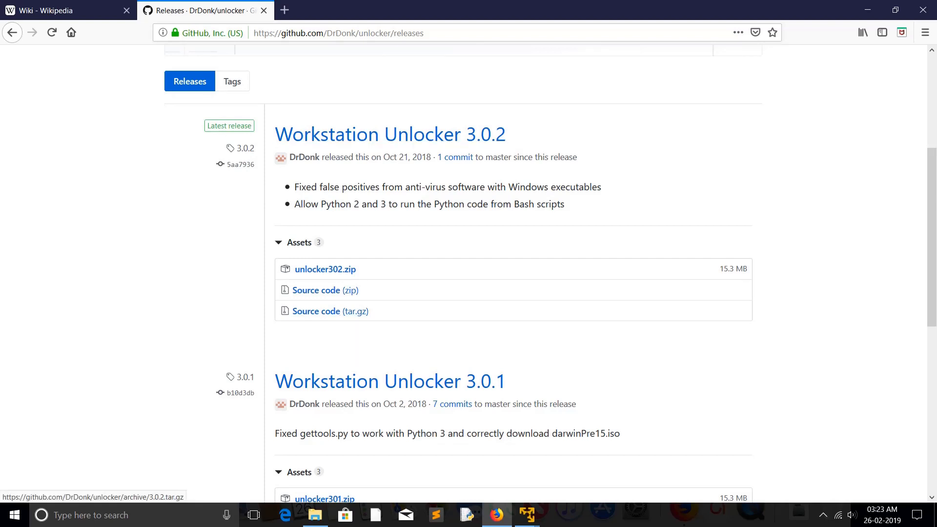
scroll(down, 3)
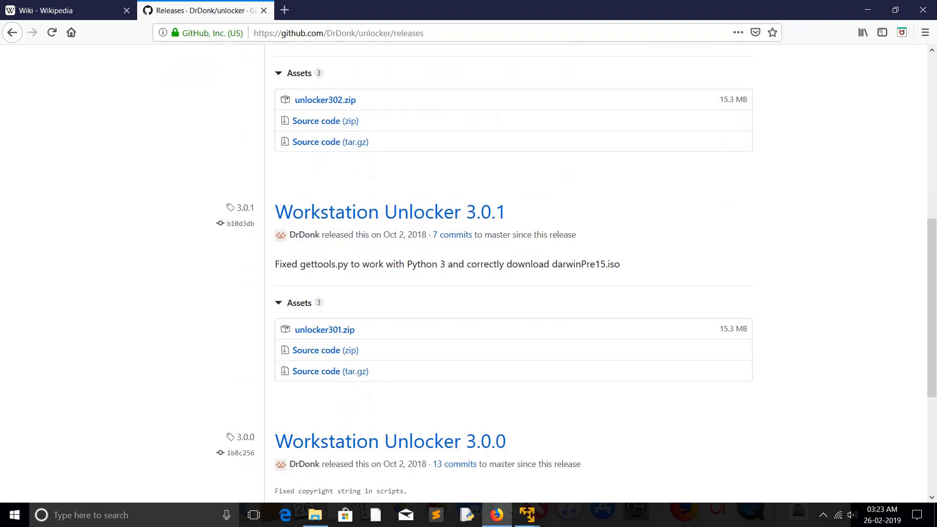
scroll(down, 3)
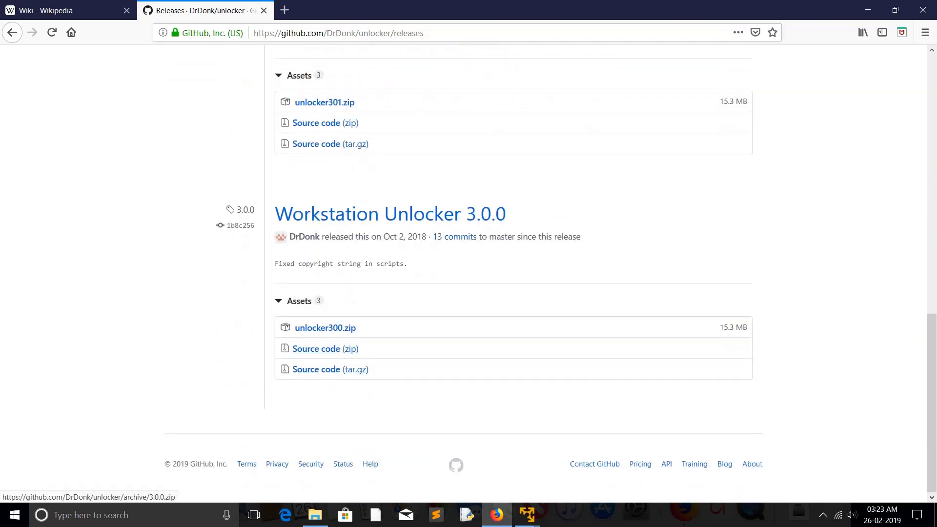
scroll(up, 3)
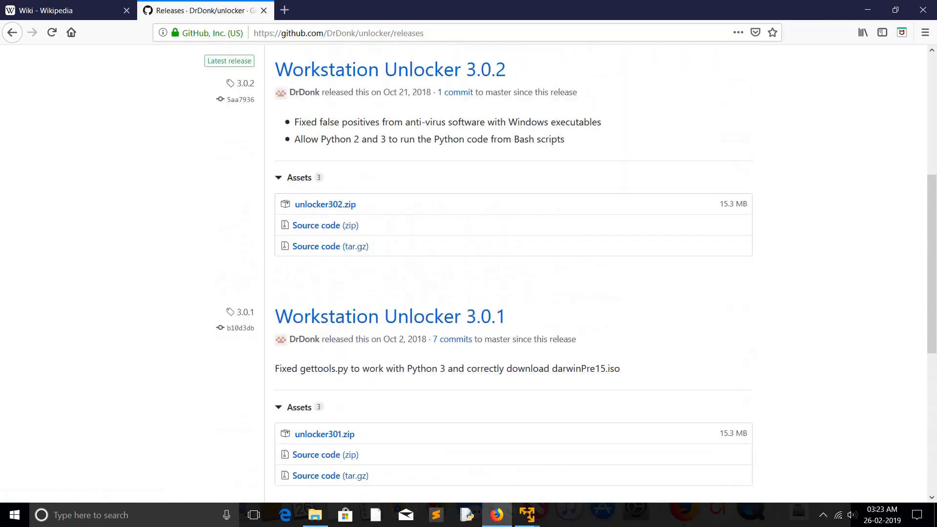
scroll(up, 3)
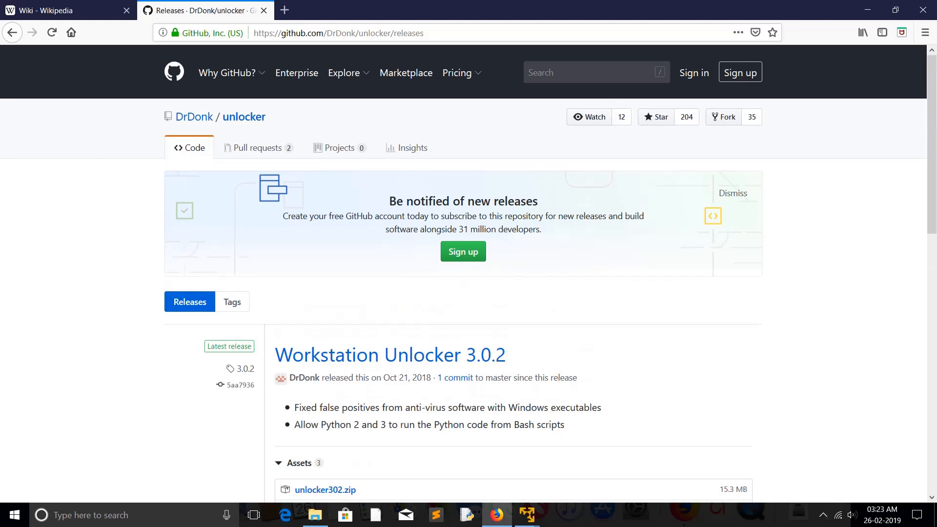
mouse_move(193, 116)
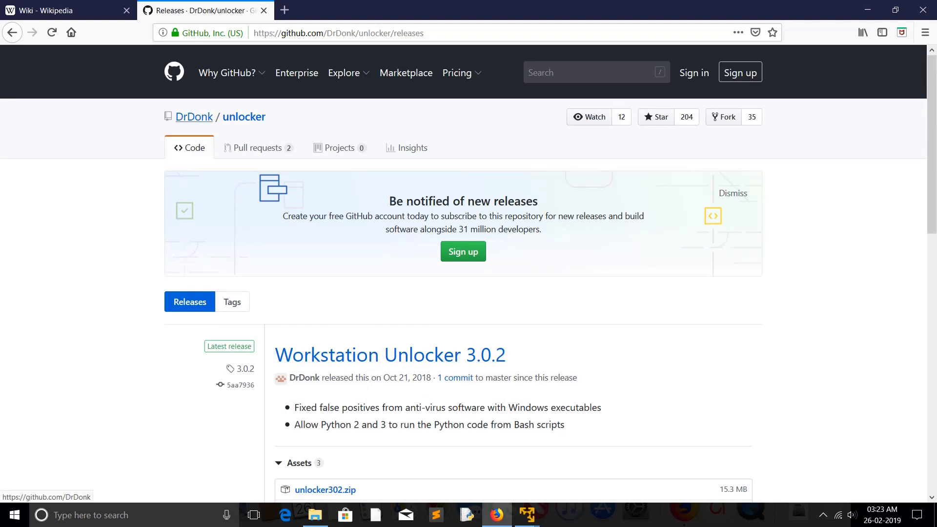
Return to the unlocker repository page and read through its readme.
click(244, 116)
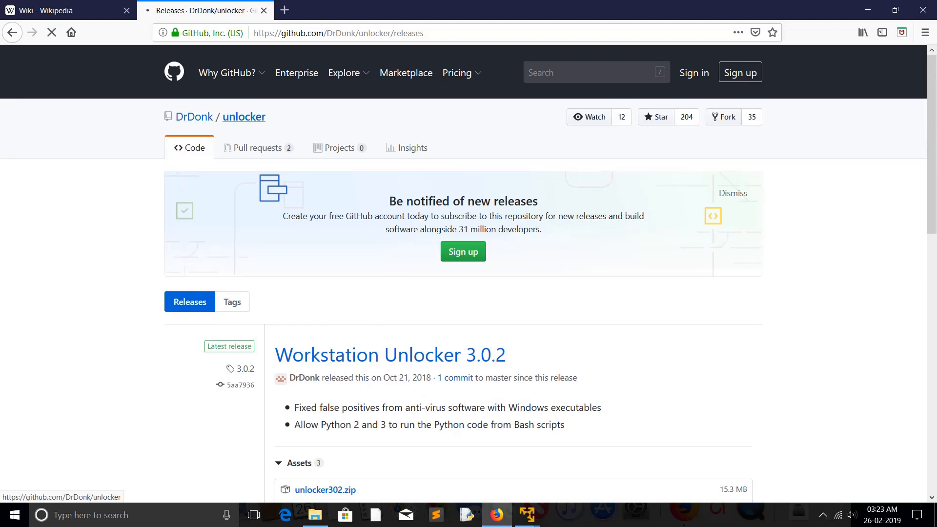
click(244, 116)
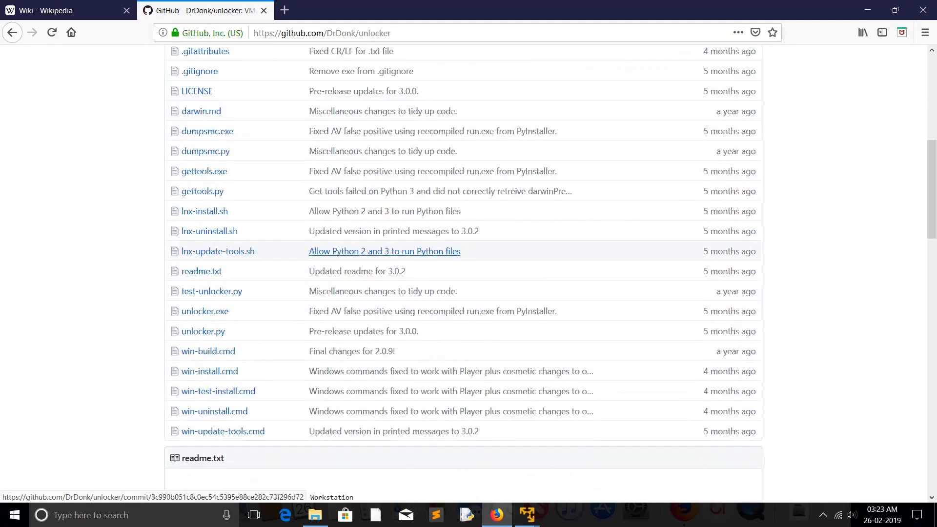
scroll(down, 3)
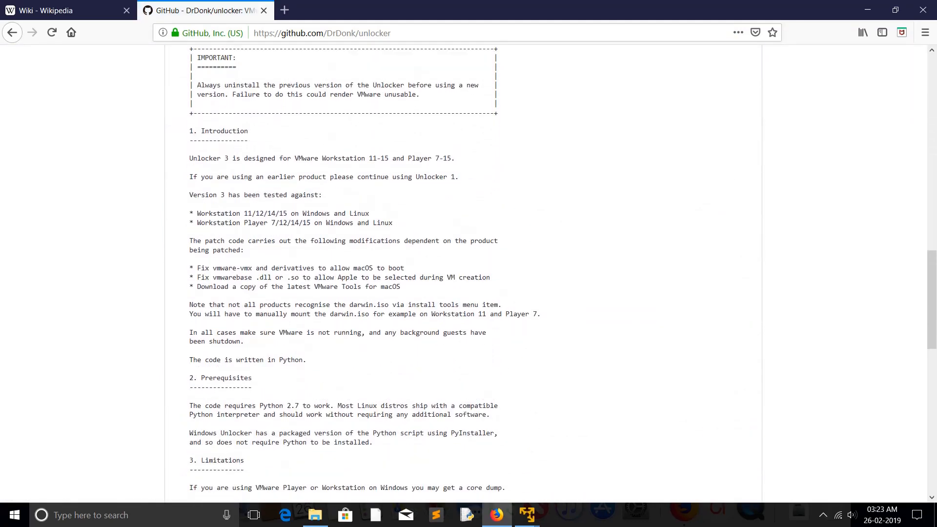
scroll(up, 3)
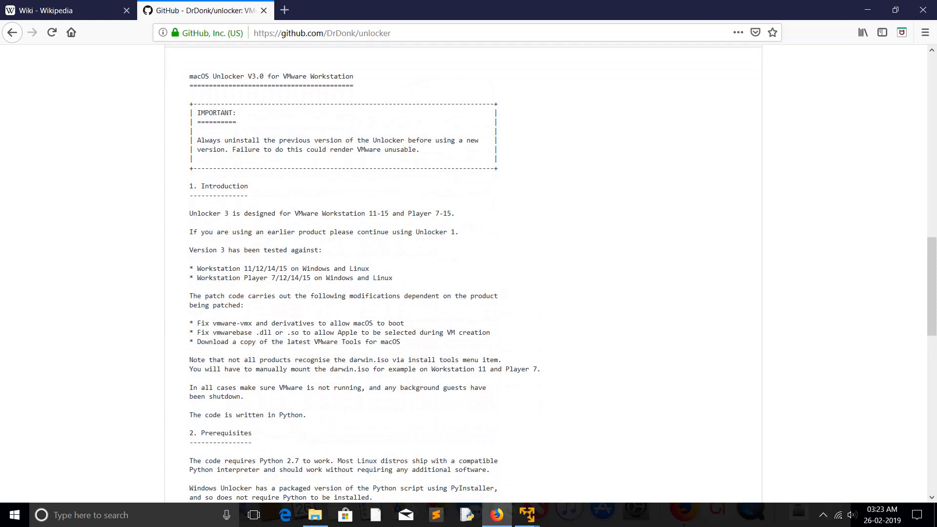
scroll(down, 3)
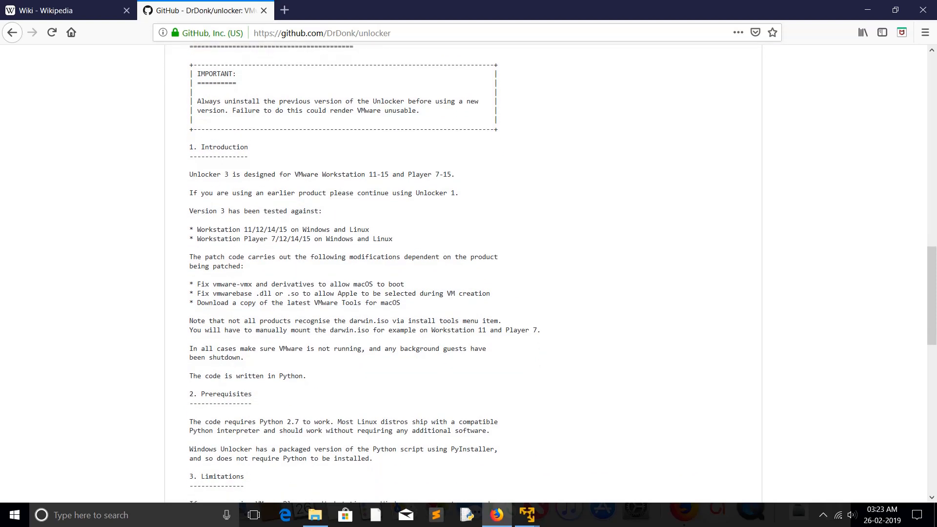
scroll(up, 3)
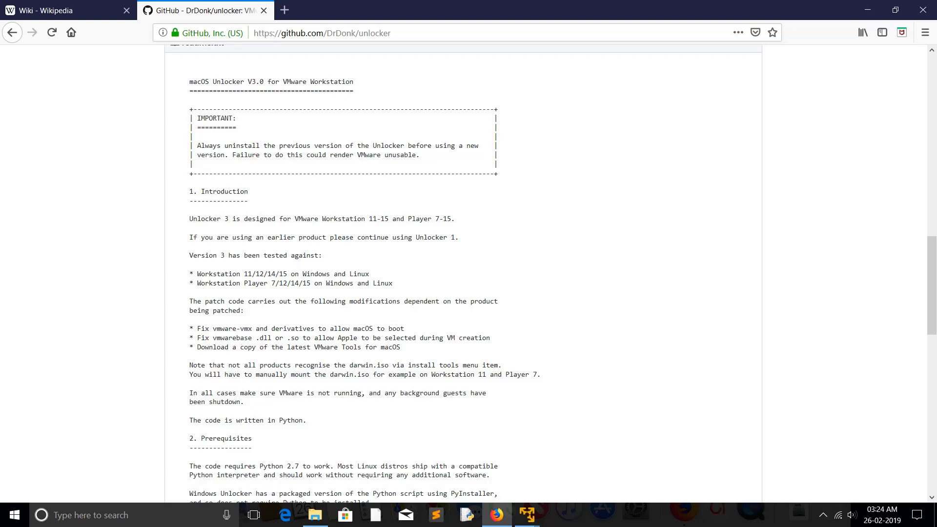
scroll(down, 3)
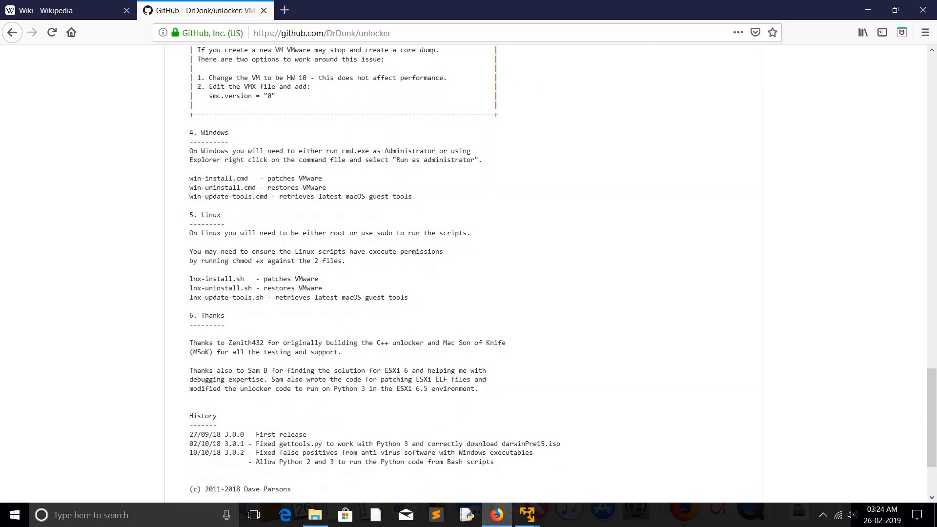
scroll(up, 3)
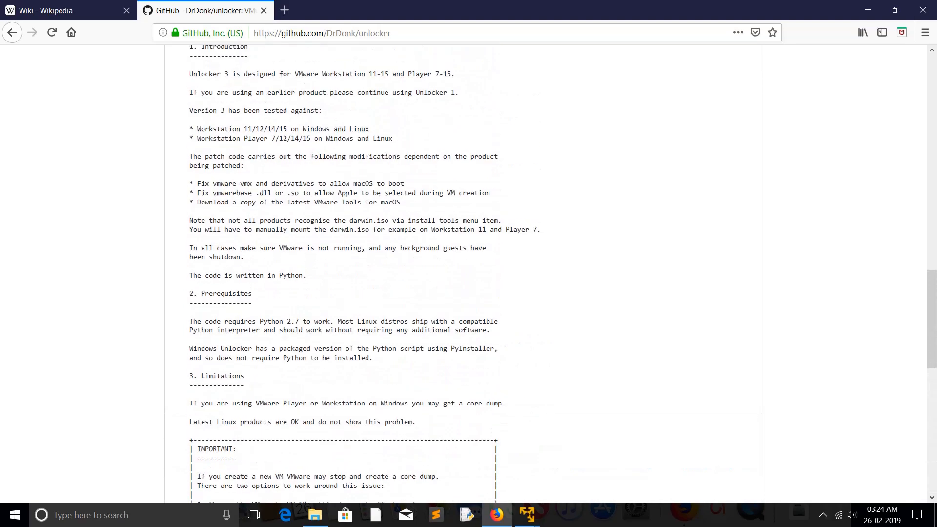
scroll(up, 3)
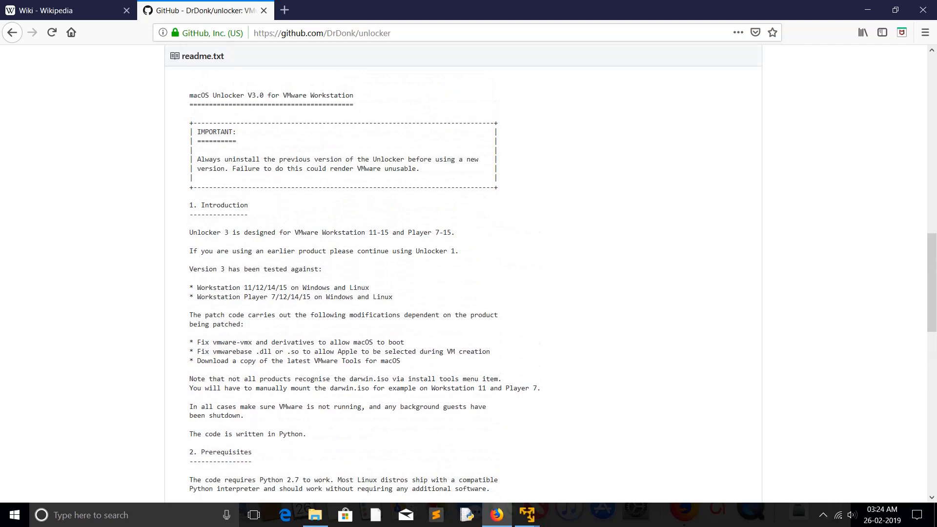
scroll(up, 3)
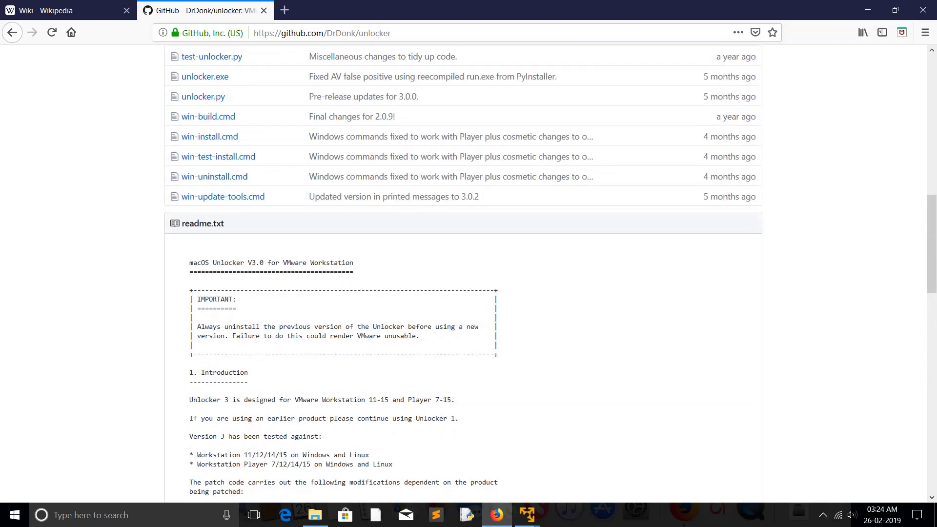
scroll(up, 3)
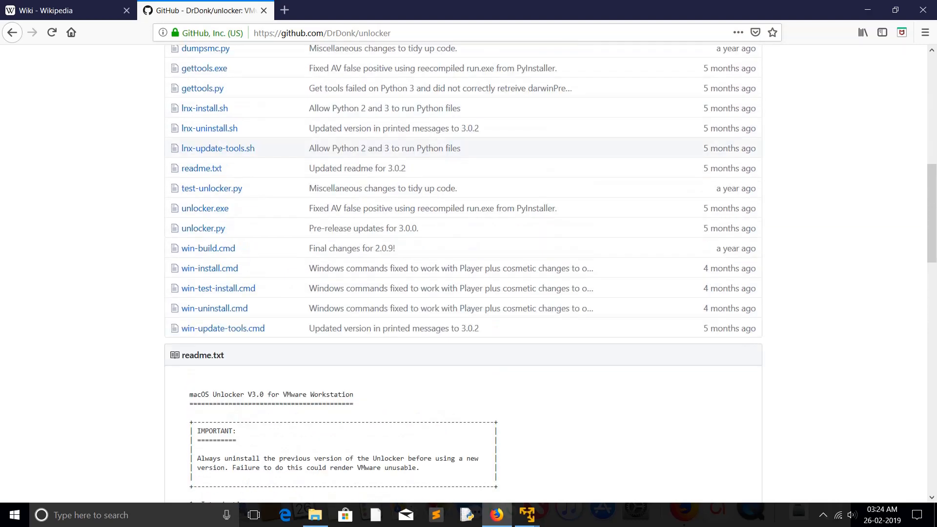
scroll(up, 3)
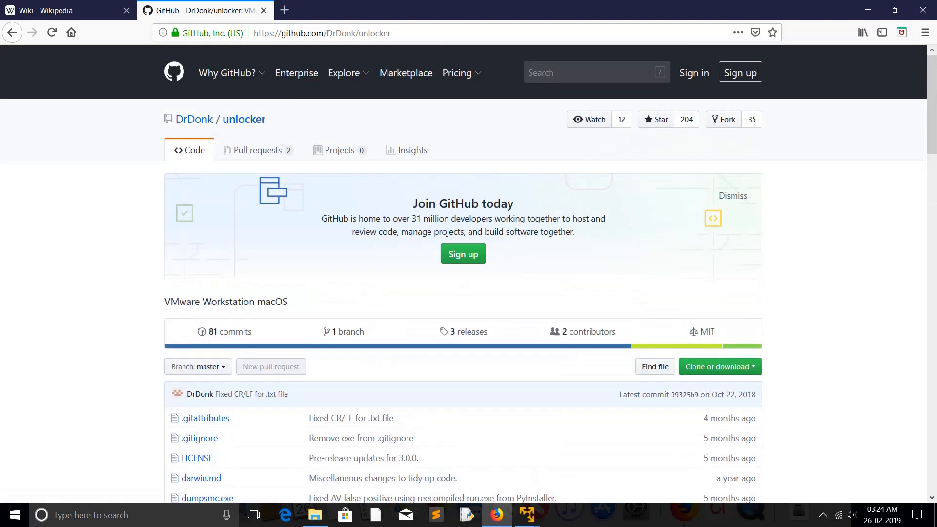
Switch to the File Explorer tools folder window via Task View.
click(253, 515)
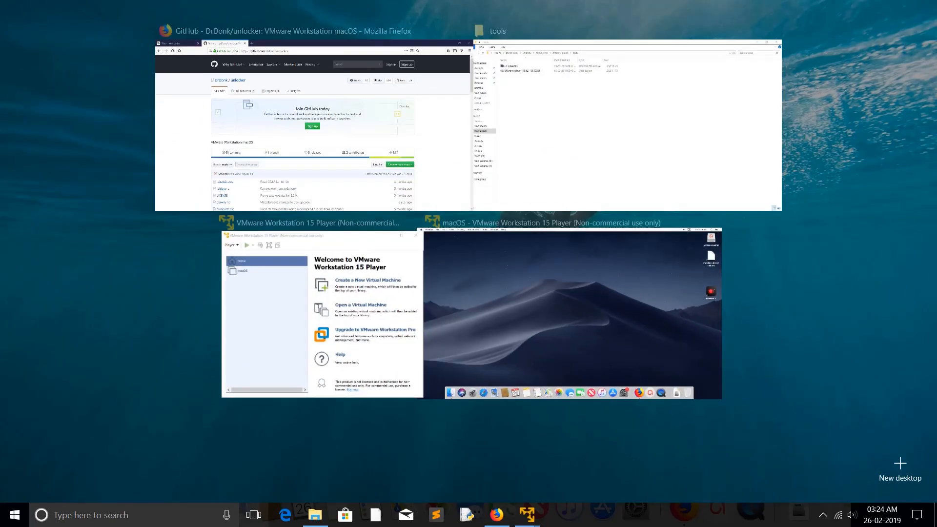
click(625, 119)
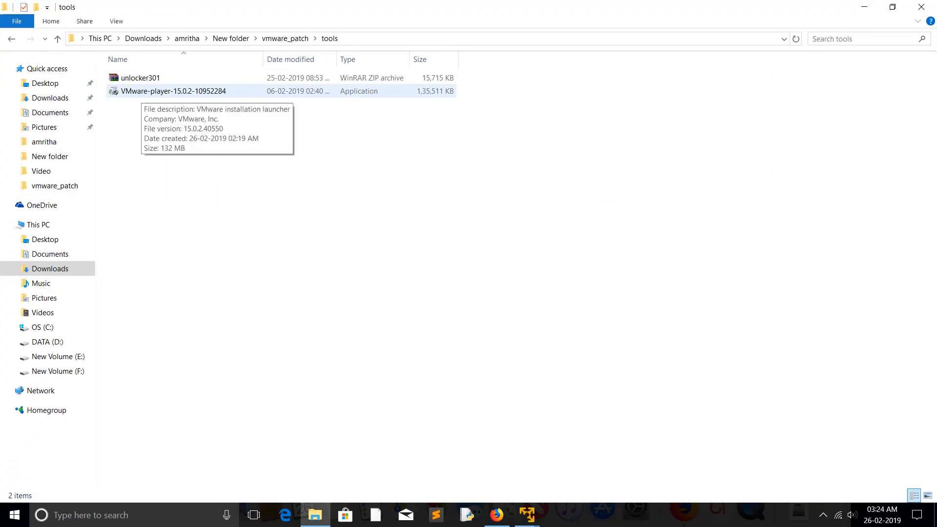
mouse_move(139, 78)
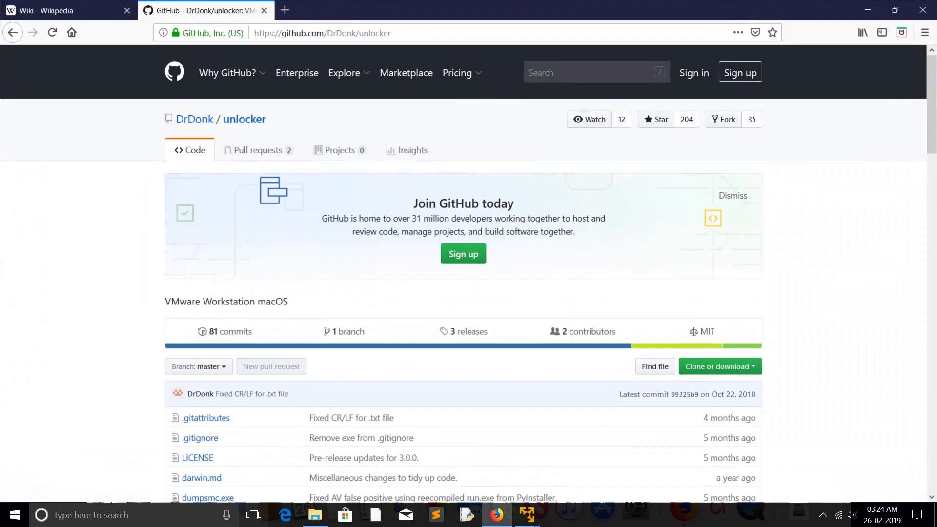
From the releases page, download the unlocker301.zip archive for Workstation Unlocker 3.0.1.
click(469, 332)
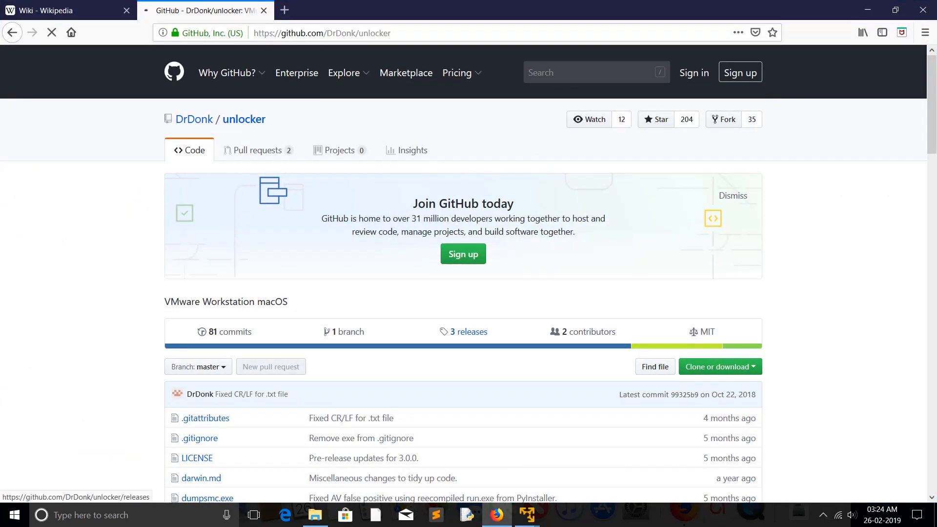
click(469, 332)
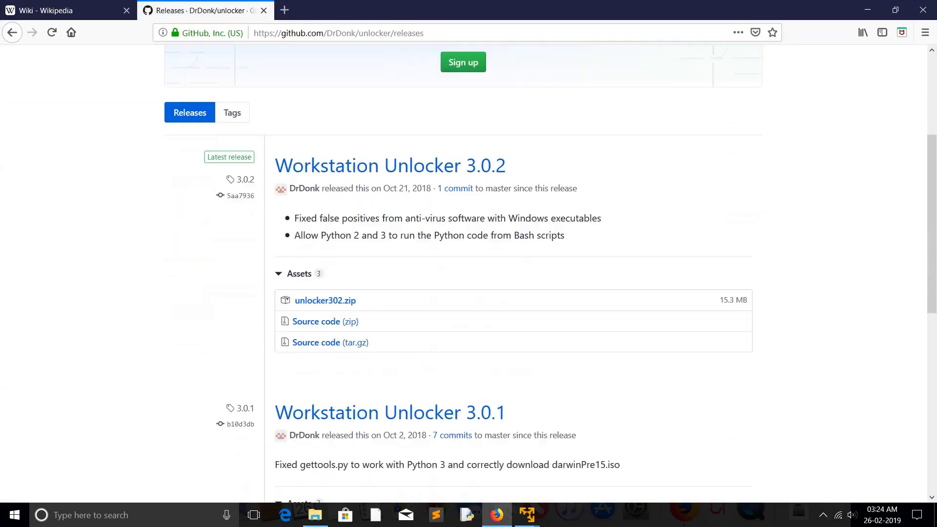
scroll(down, 3)
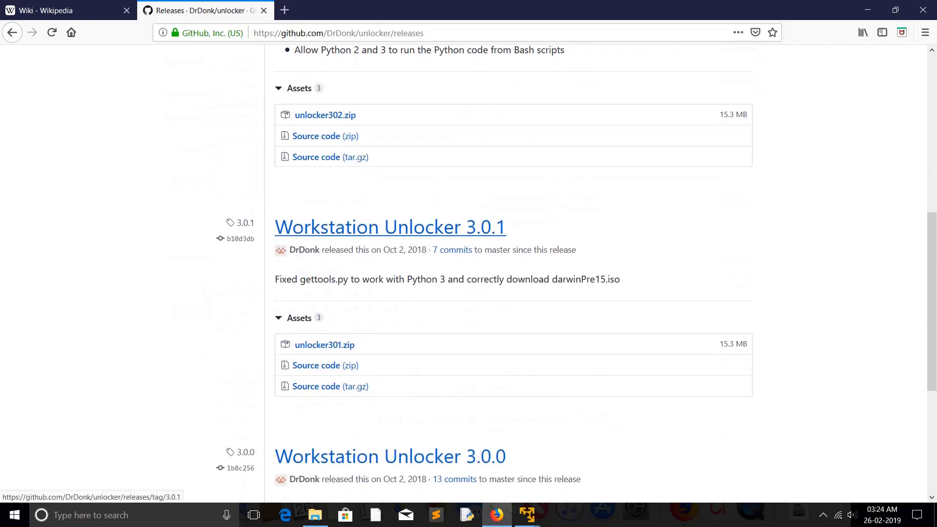
mouse_move(325, 345)
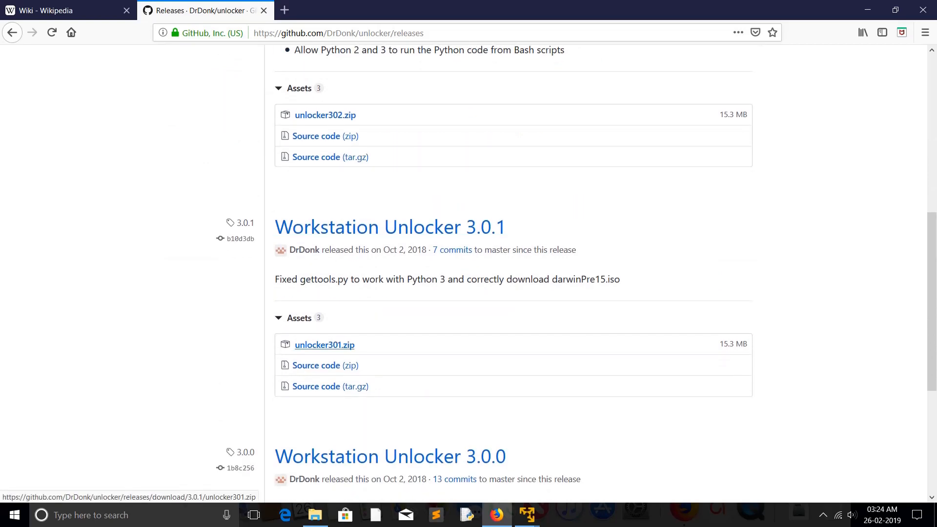
click(252, 514)
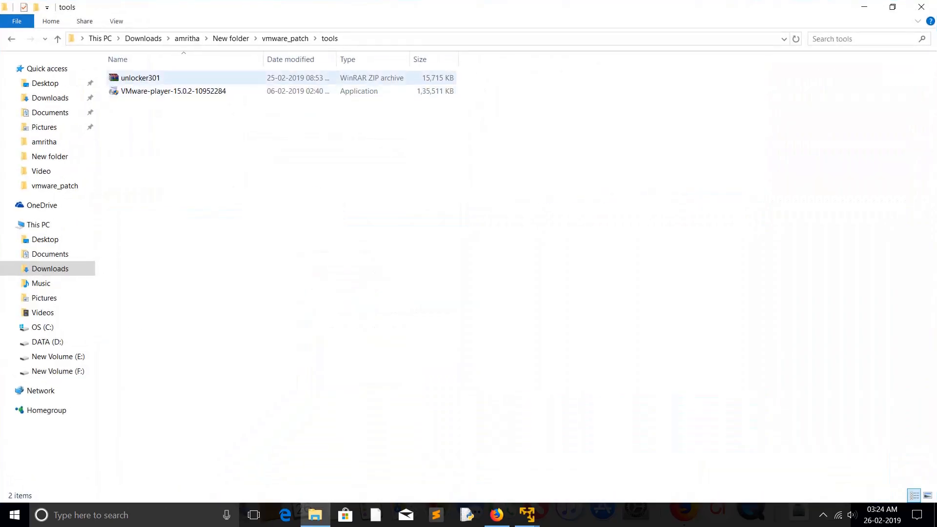
mouse_move(173, 91)
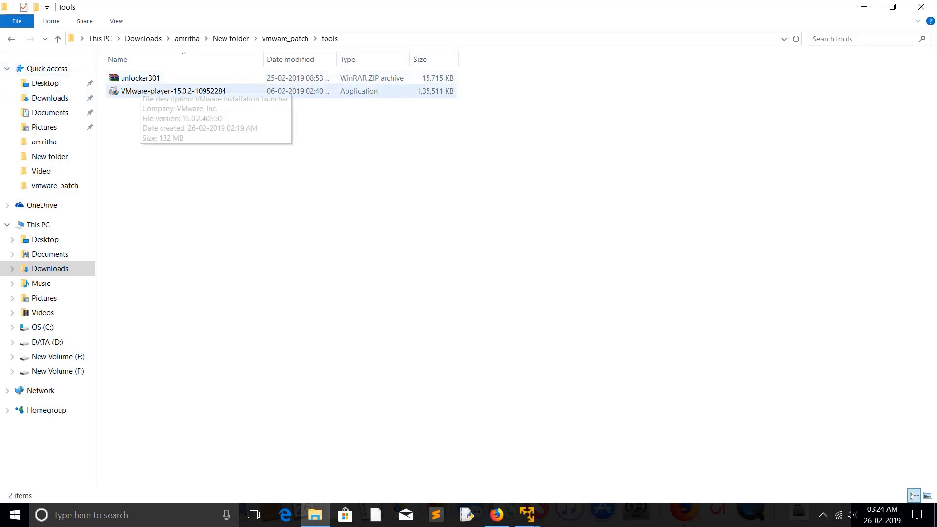
mouse_move(140, 78)
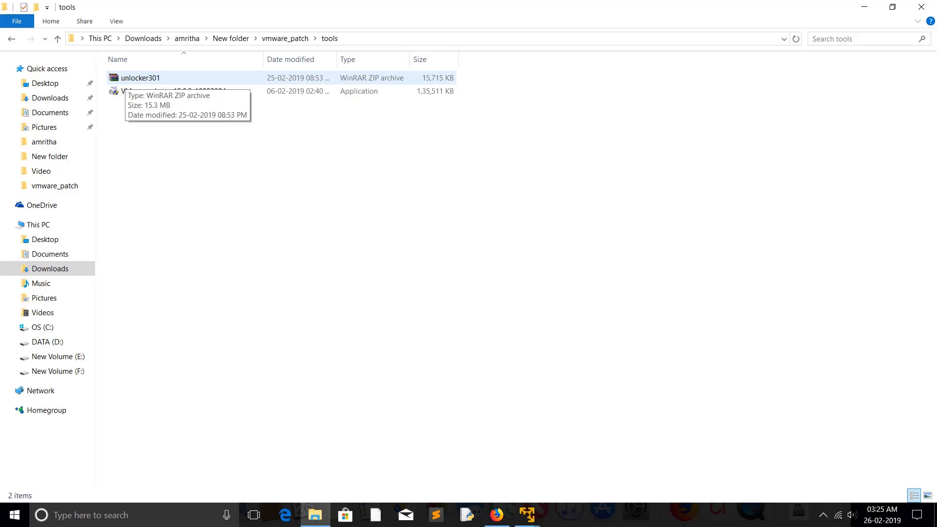
mouse_move(10, 39)
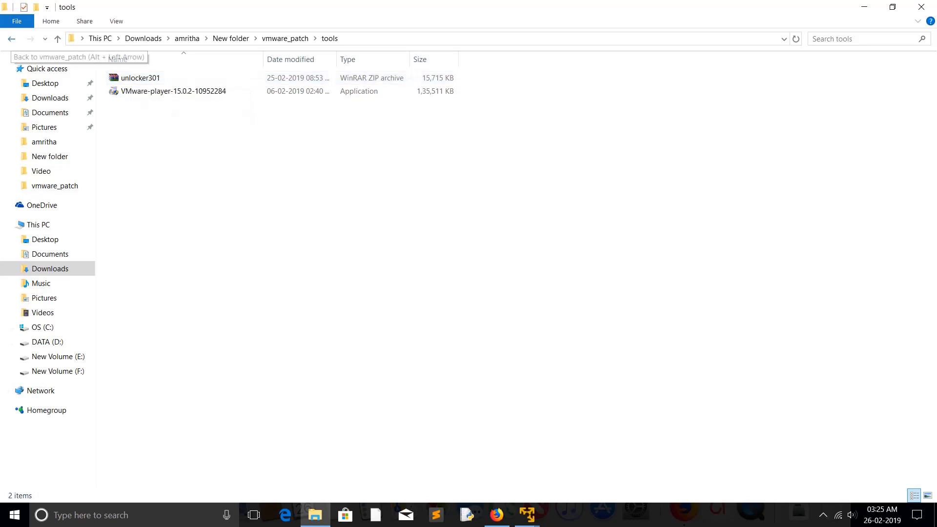
Navigate back to vmware_patch and into the 31 folder.
click(11, 38)
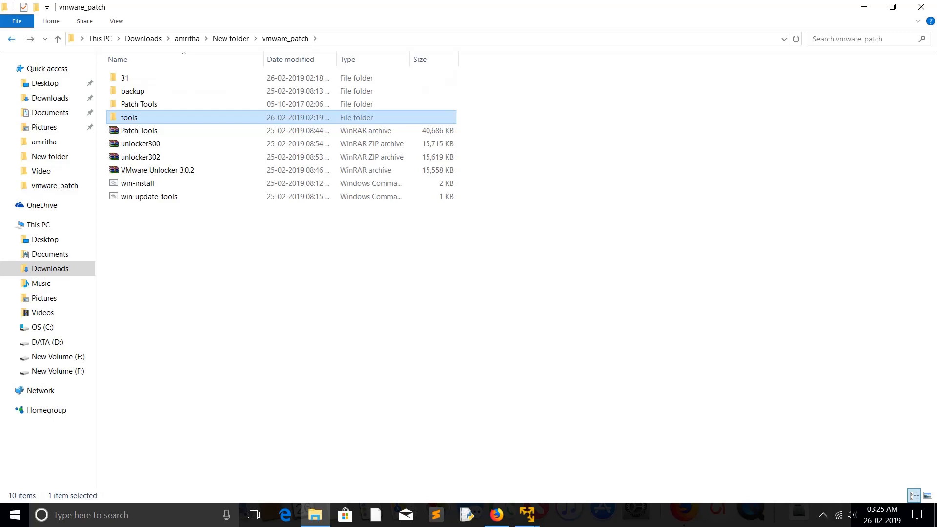
click(124, 78)
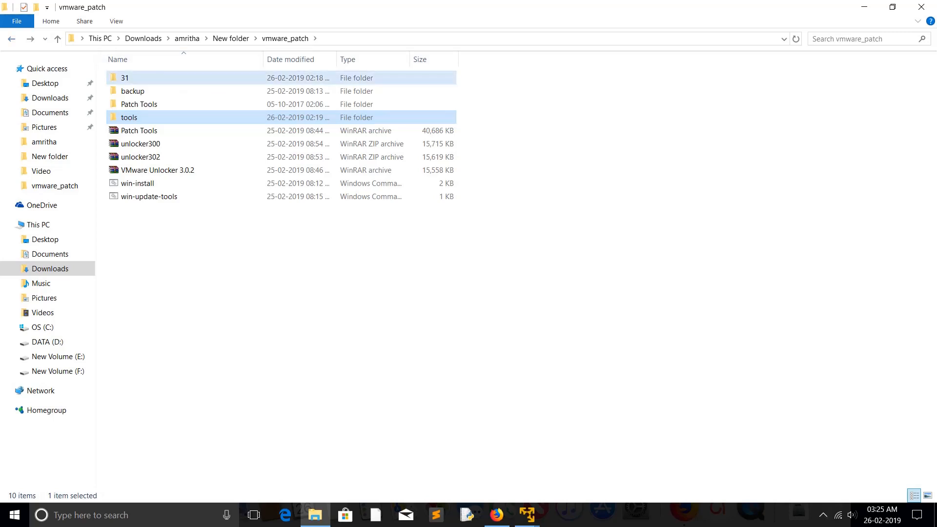
double_click(124, 77)
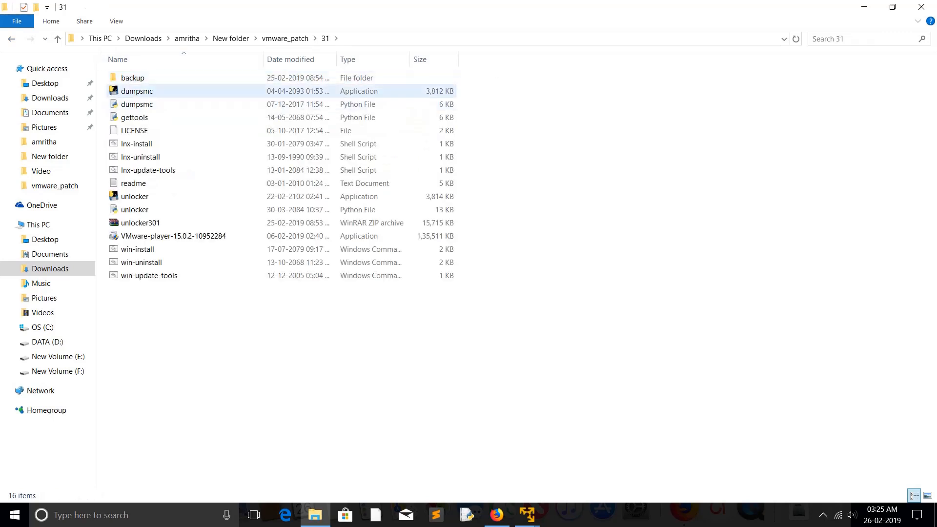
Point out unlocker301, win-uninstall, unlocker and win-install in the folder.
click(139, 223)
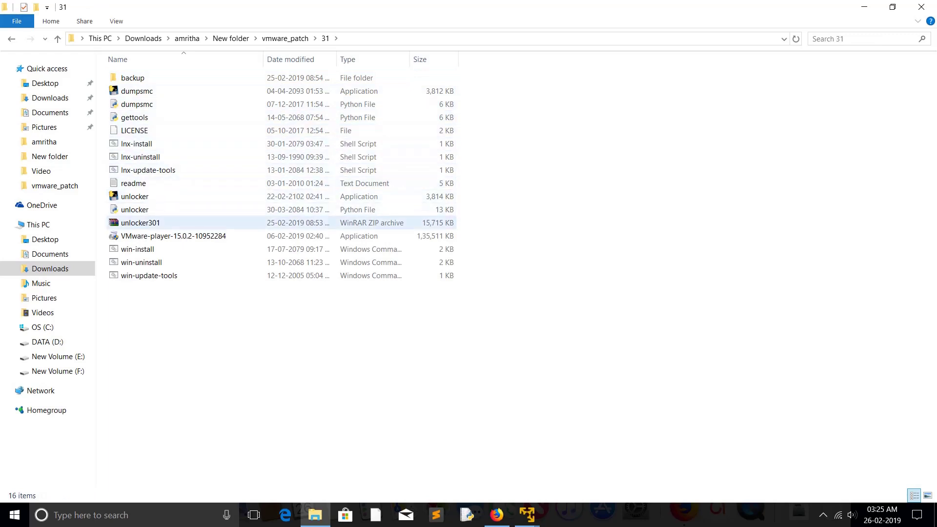
click(142, 263)
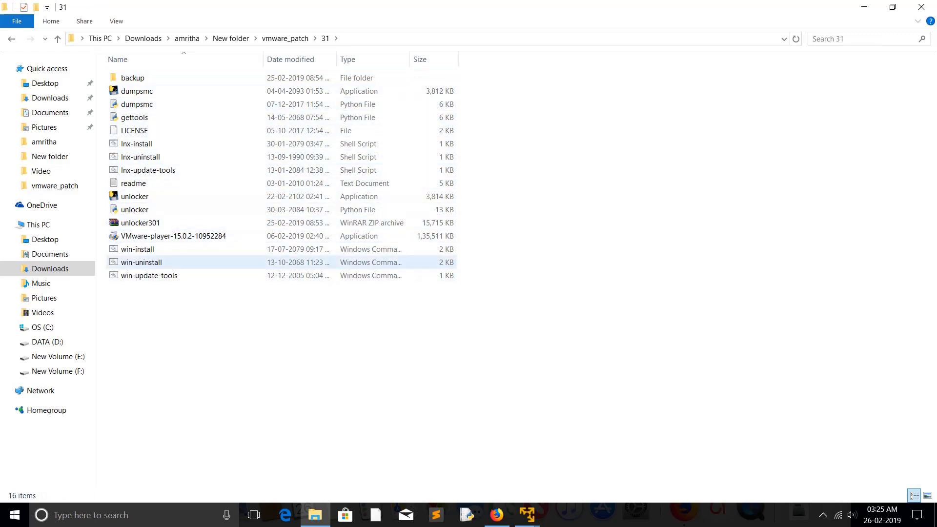
click(135, 196)
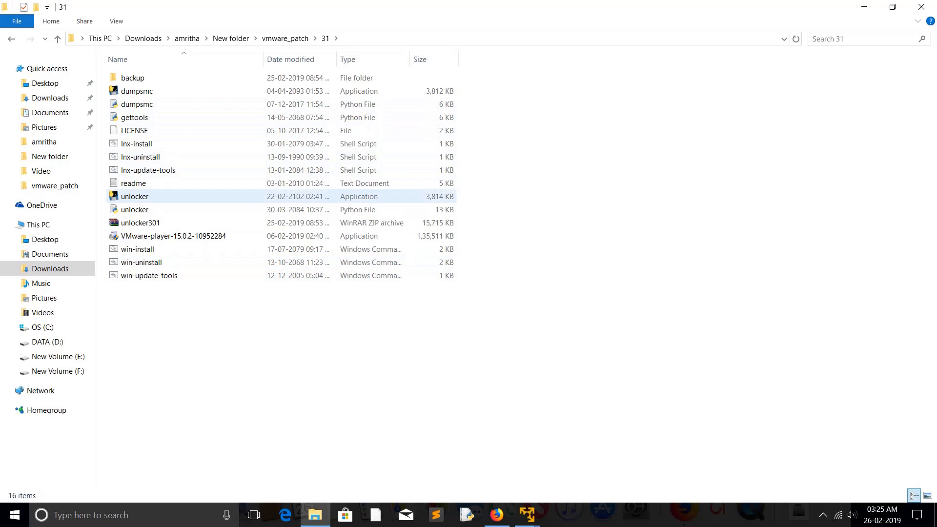
click(138, 249)
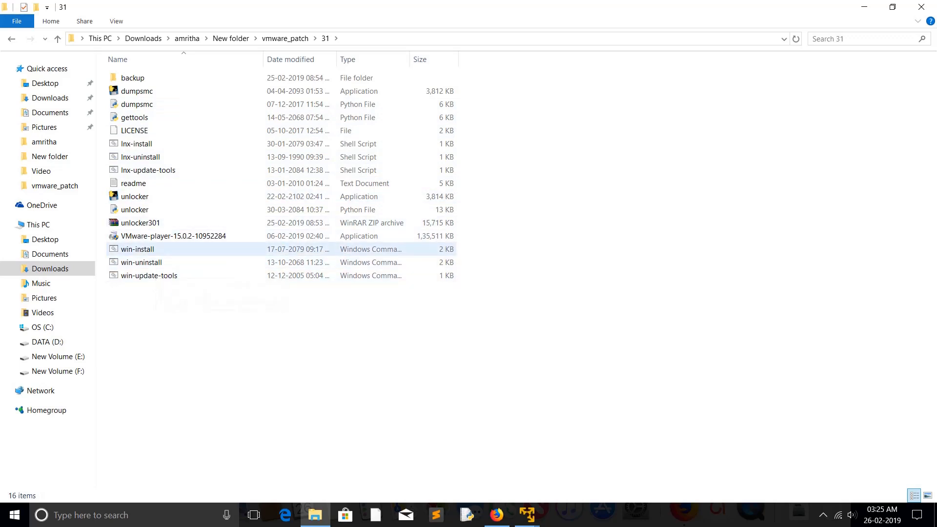
mouse_move(137, 249)
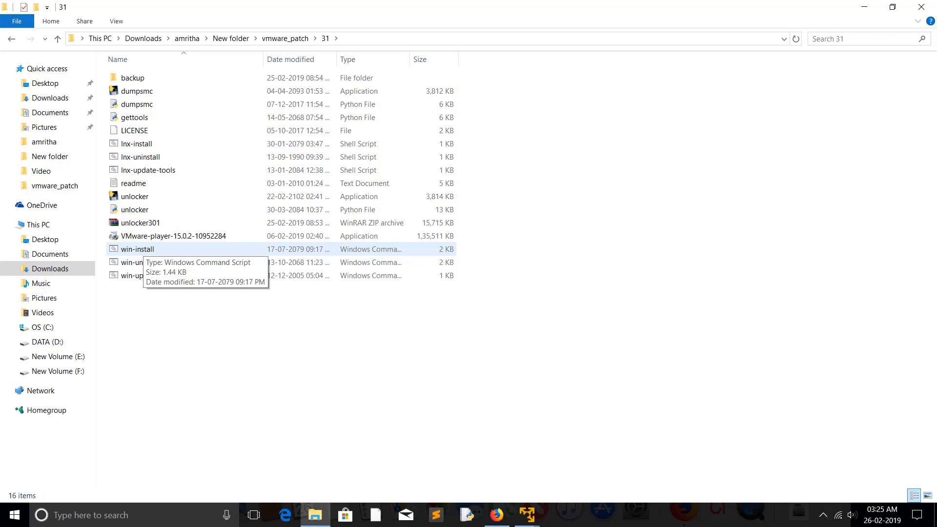
right_click(138, 249)
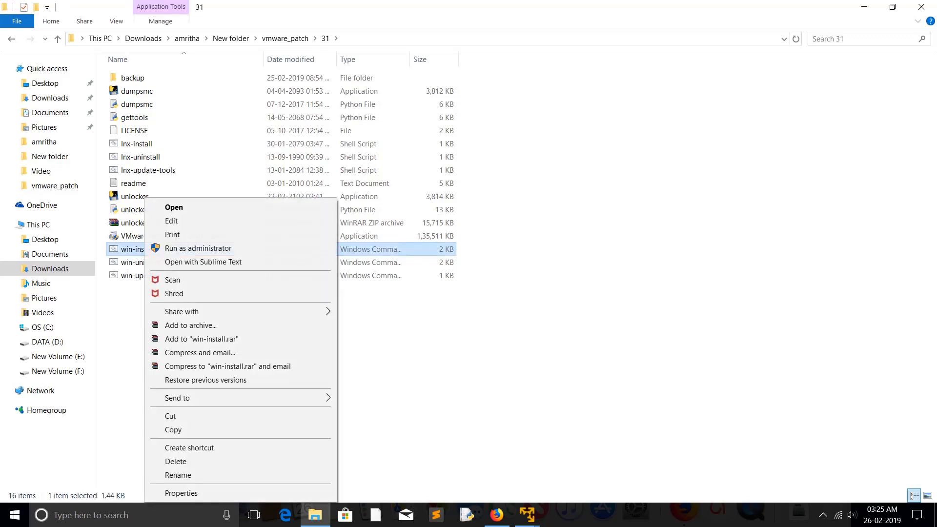
mouse_move(198, 248)
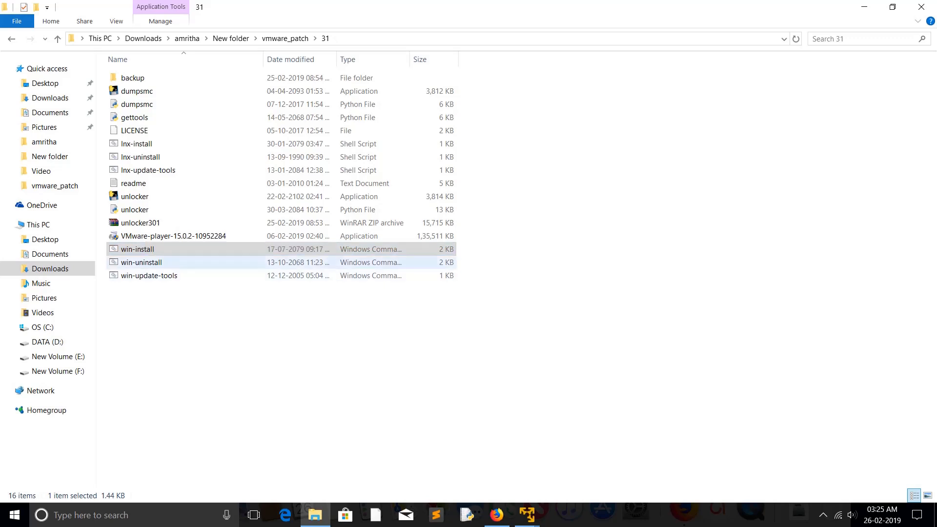
mouse_move(137, 249)
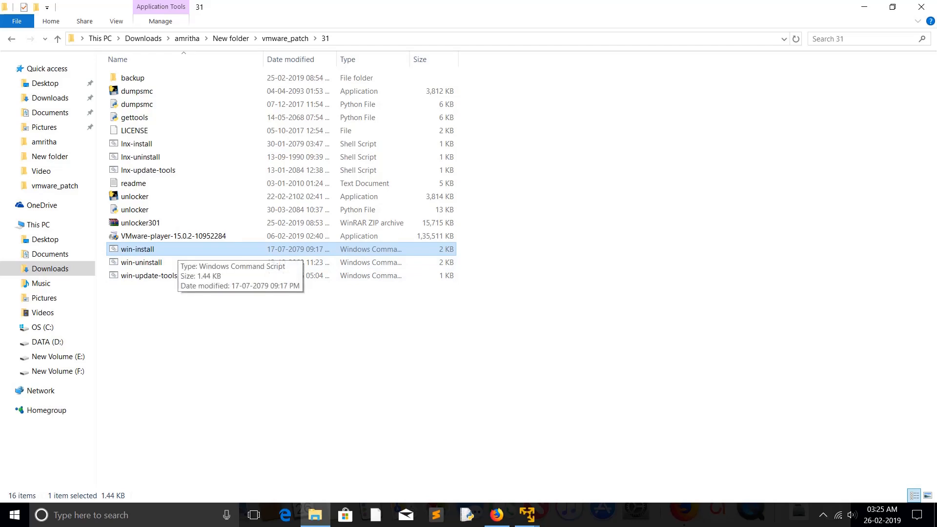
click(253, 514)
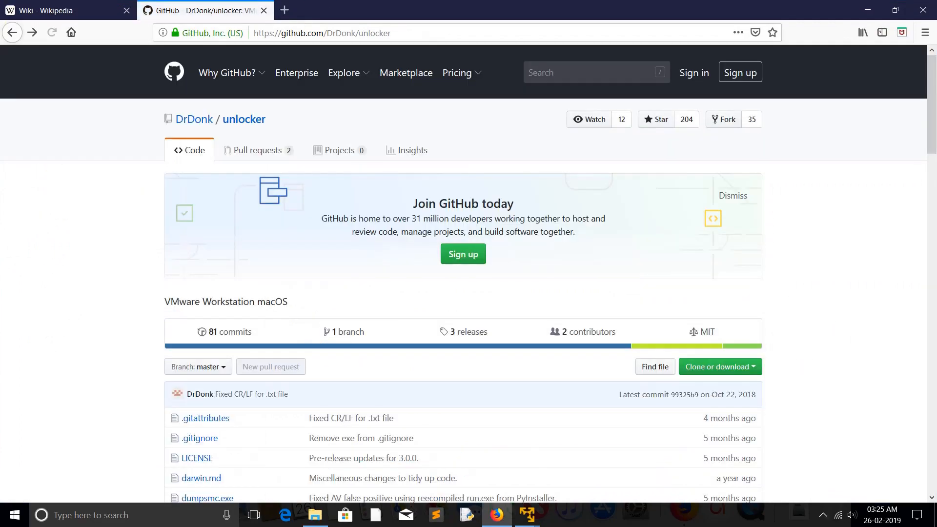
Scroll the readme to its Windows section on running win-install as administrator, then return to the 31 folder.
scroll(down, 3)
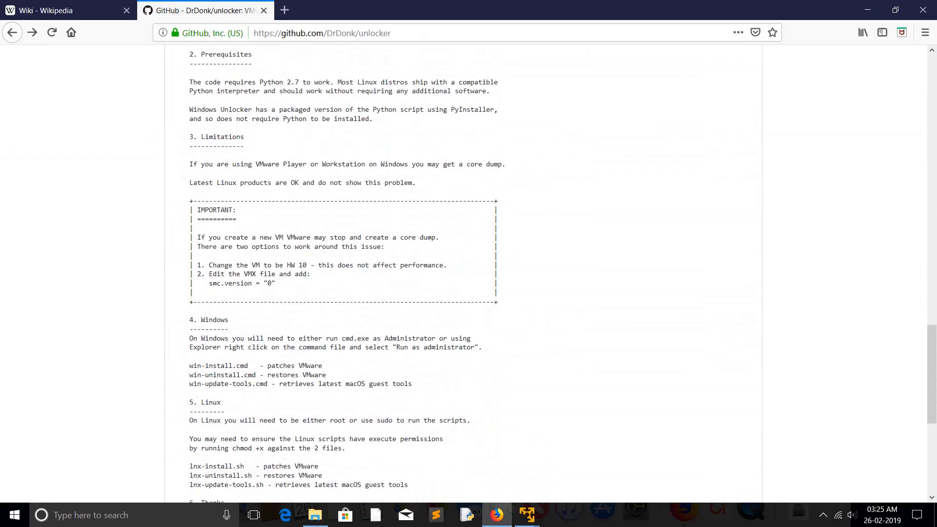
scroll(down, 3)
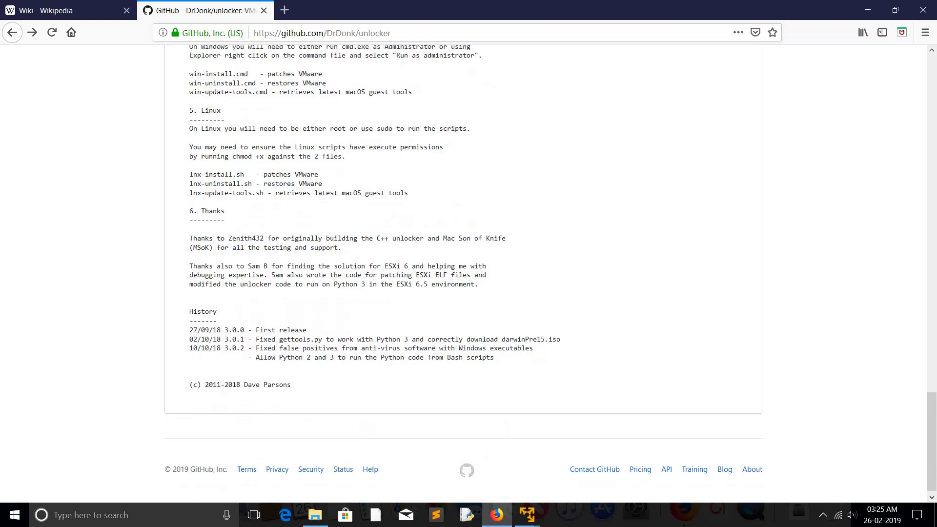
scroll(up, 3)
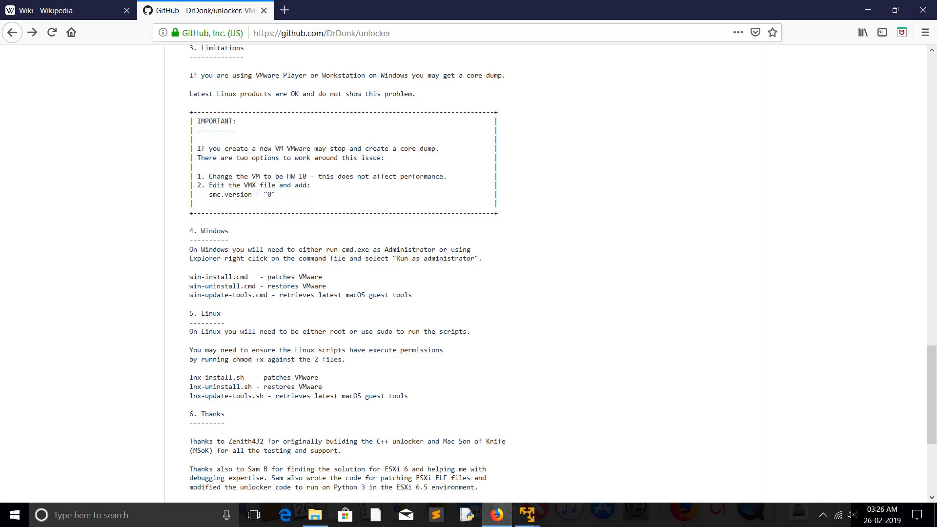
double_click(297, 277)
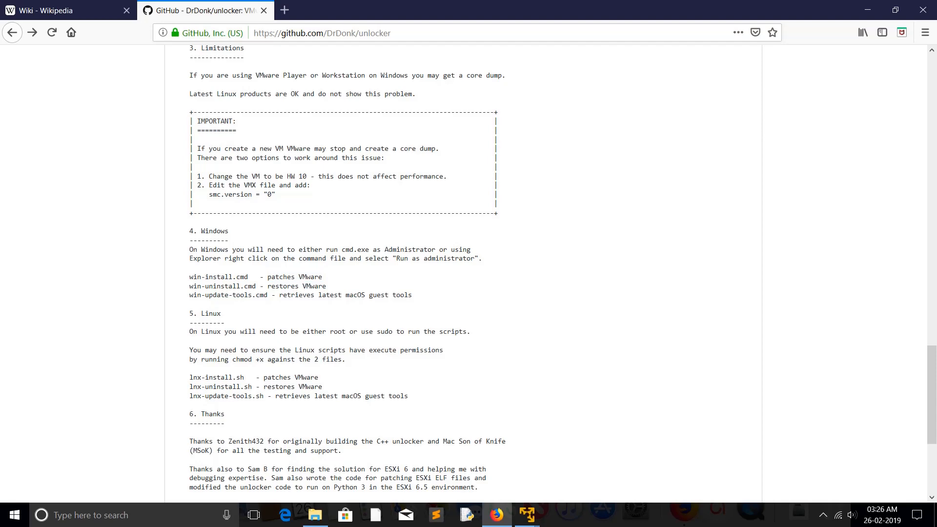
click(253, 515)
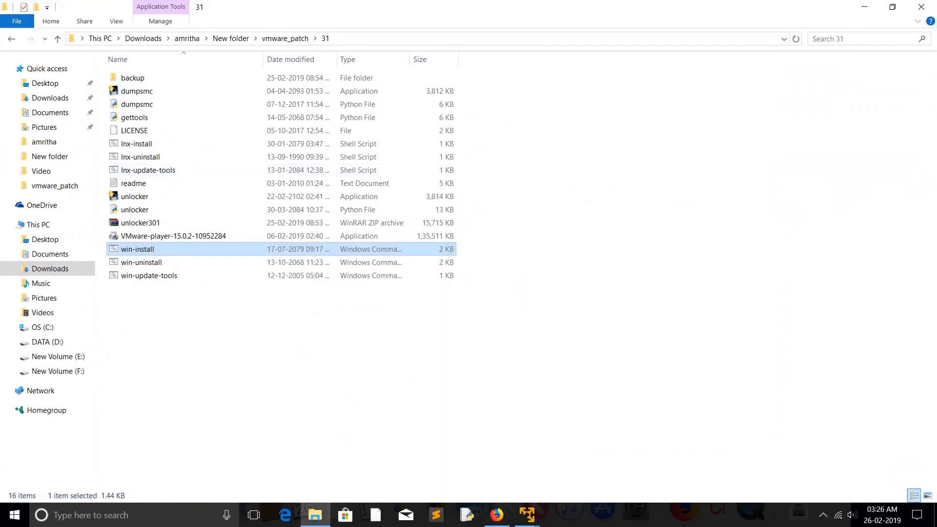
Check the win-uninstall script while flipping between the patch folder and the readme in Firefox.
click(141, 263)
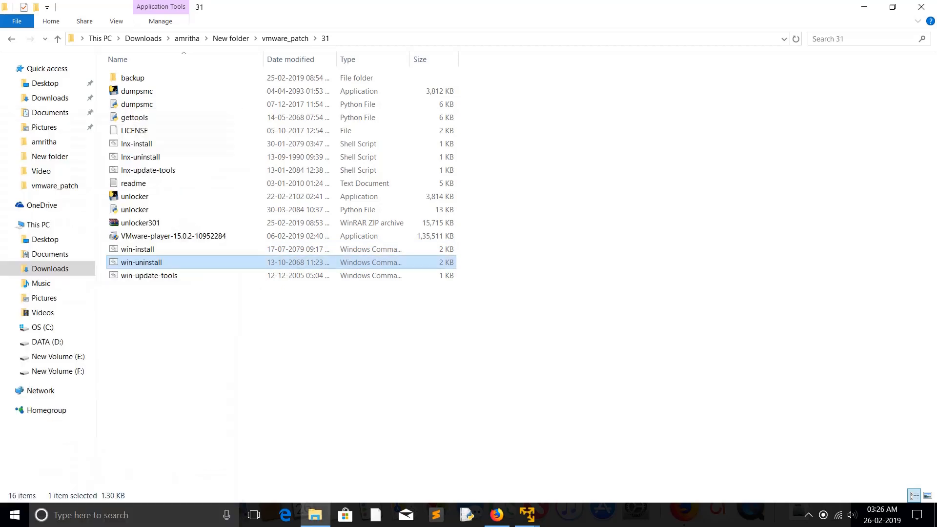
click(253, 515)
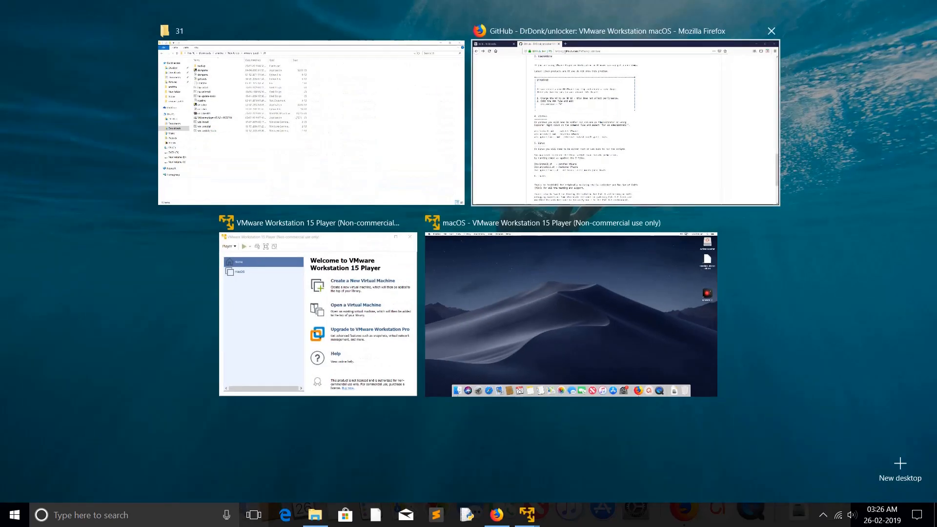
click(625, 123)
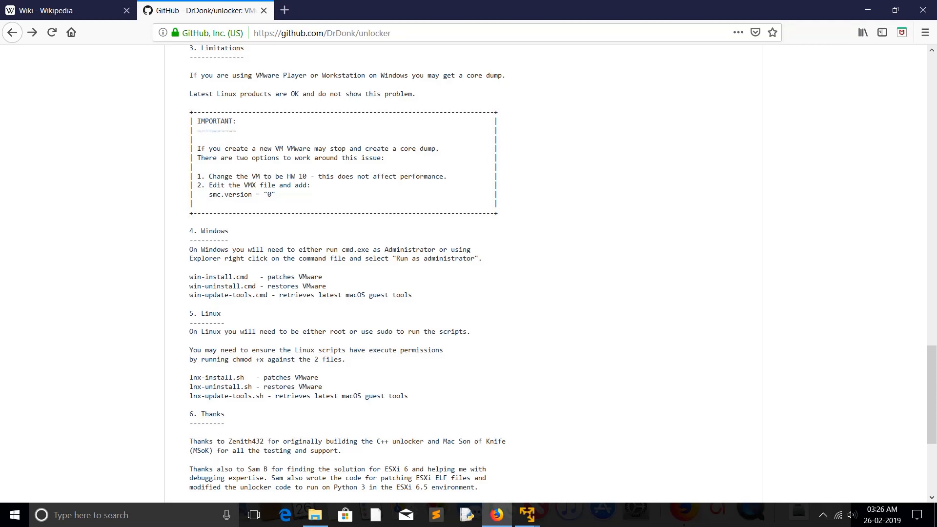
click(252, 514)
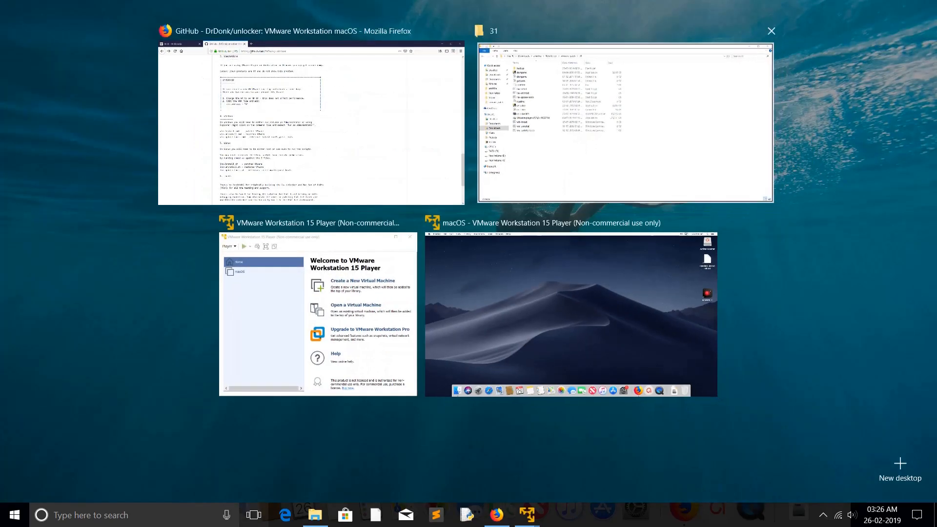
click(624, 123)
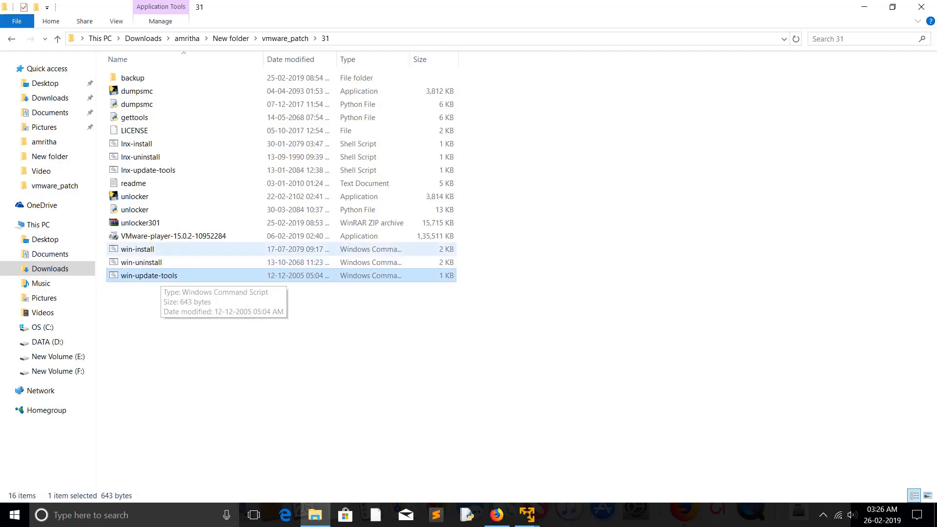
click(137, 249)
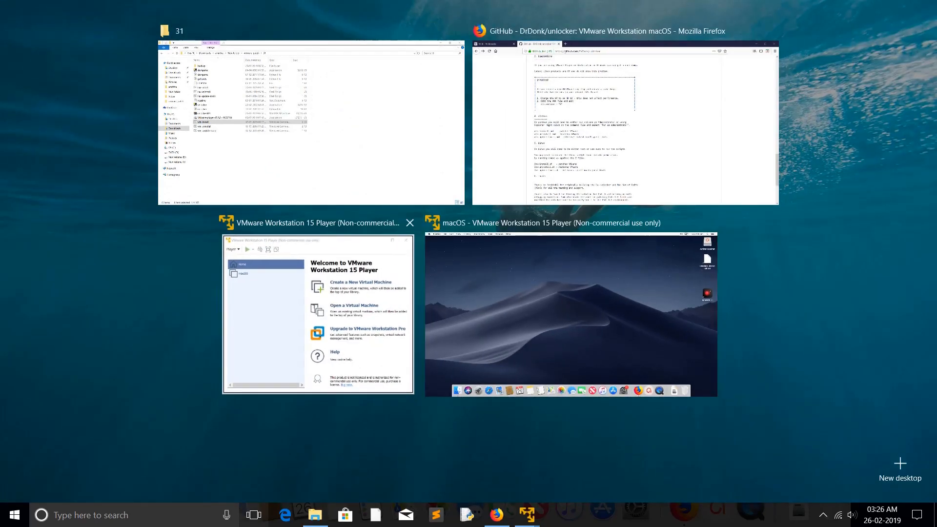
Switch to VMware Player and start the New Virtual Machine Wizard.
click(307, 122)
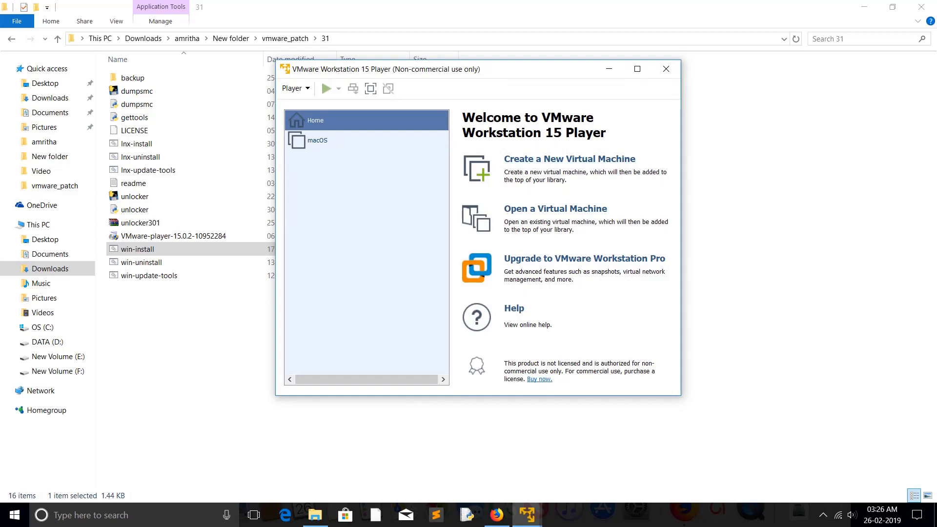
mouse_move(569, 158)
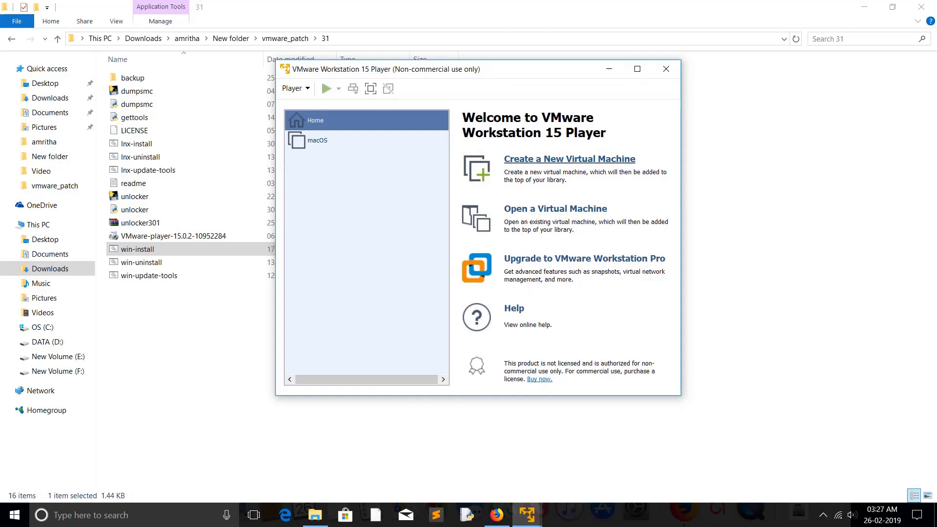
click(570, 158)
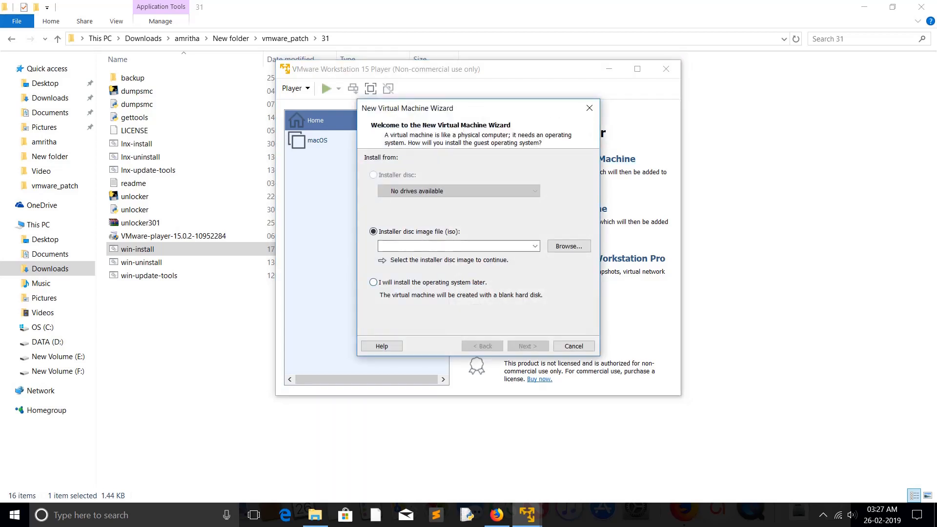
Choose 'I will install the operating system later' and continue to the guest OS choices including Apple Mac OS X.
click(374, 282)
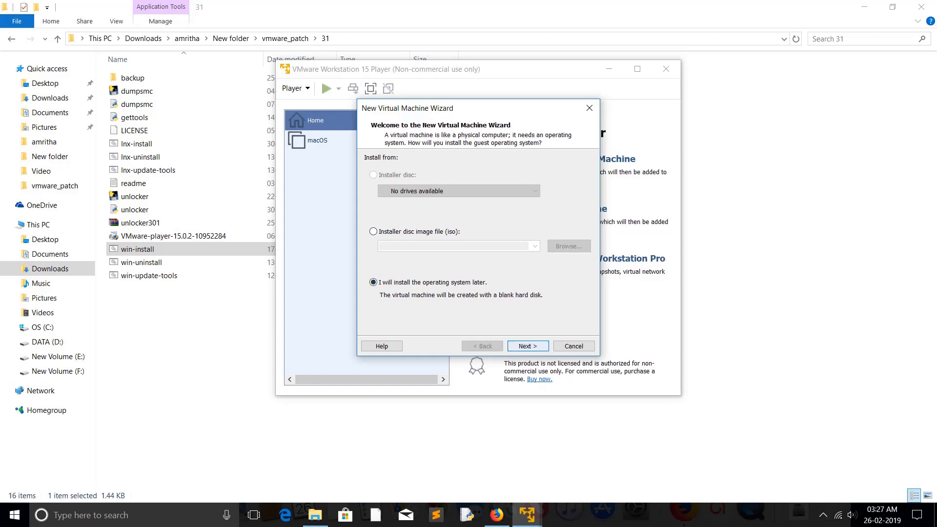
click(526, 346)
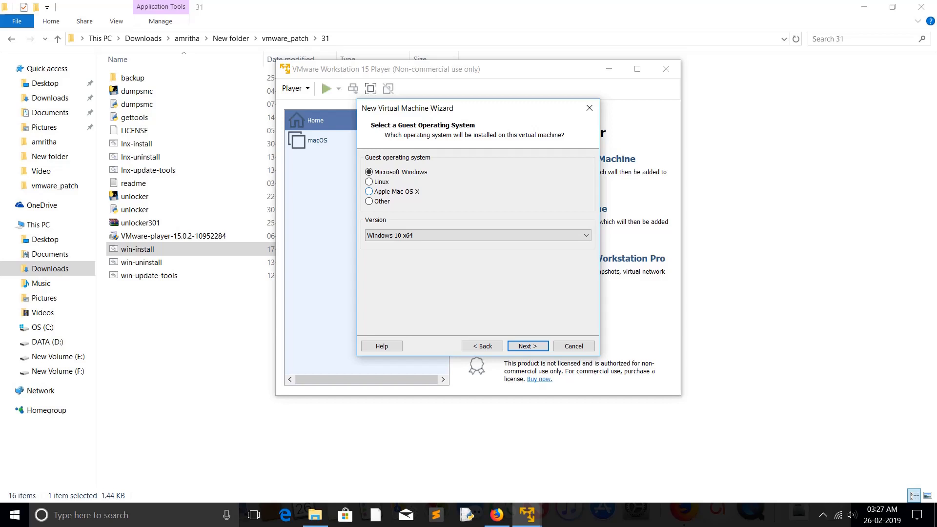
Choose Apple Mac OS X as guest with version macOS 10.12 in the wizard, then continue to the Mojave desktop.
click(369, 191)
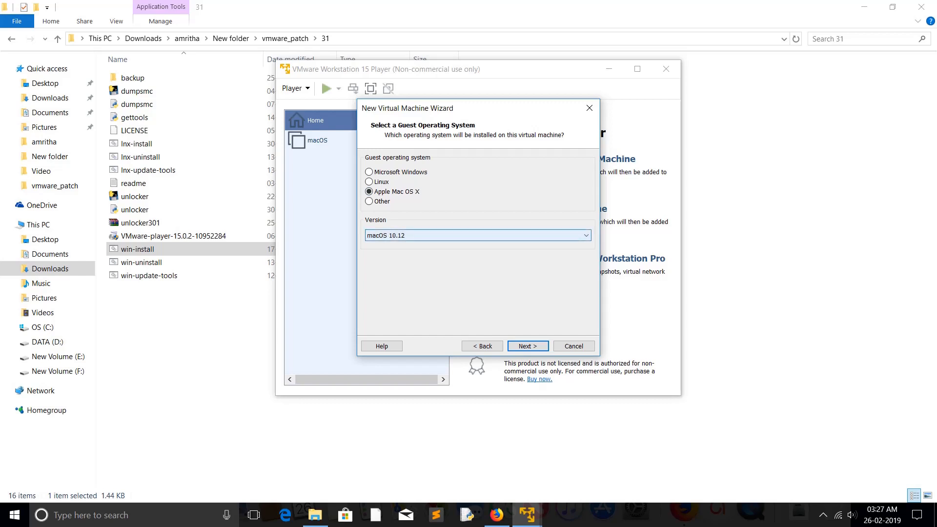
click(584, 235)
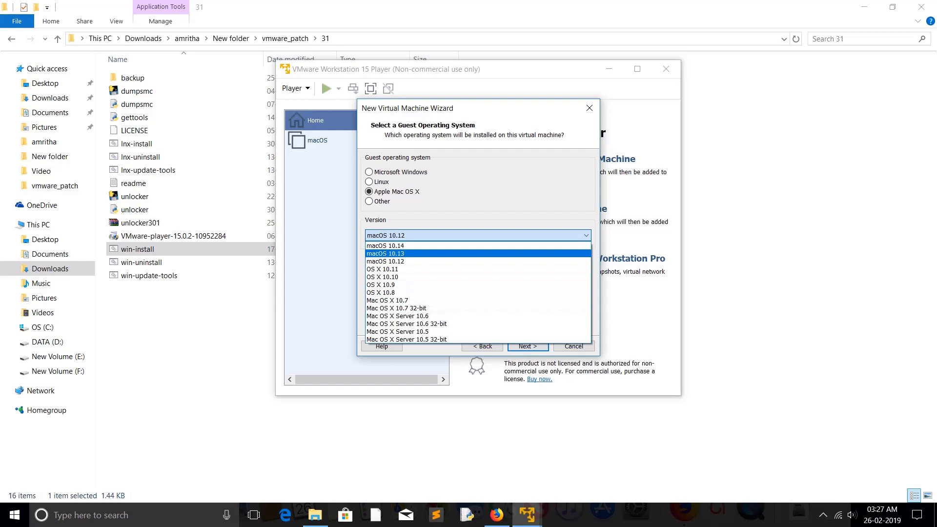
click(386, 262)
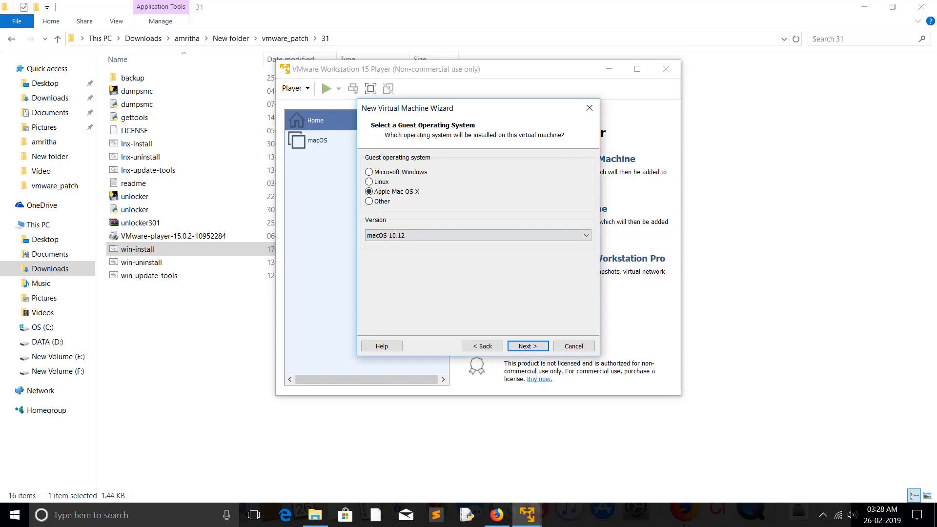
click(585, 235)
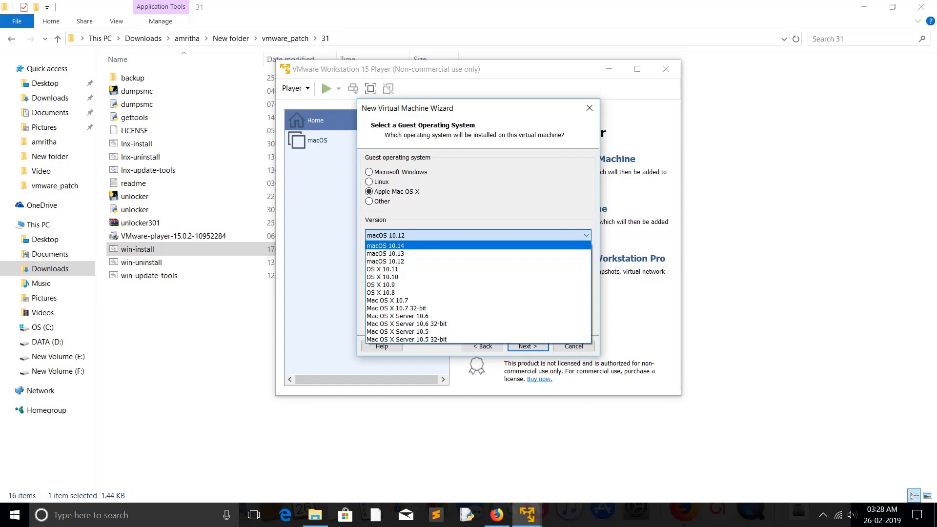
click(386, 262)
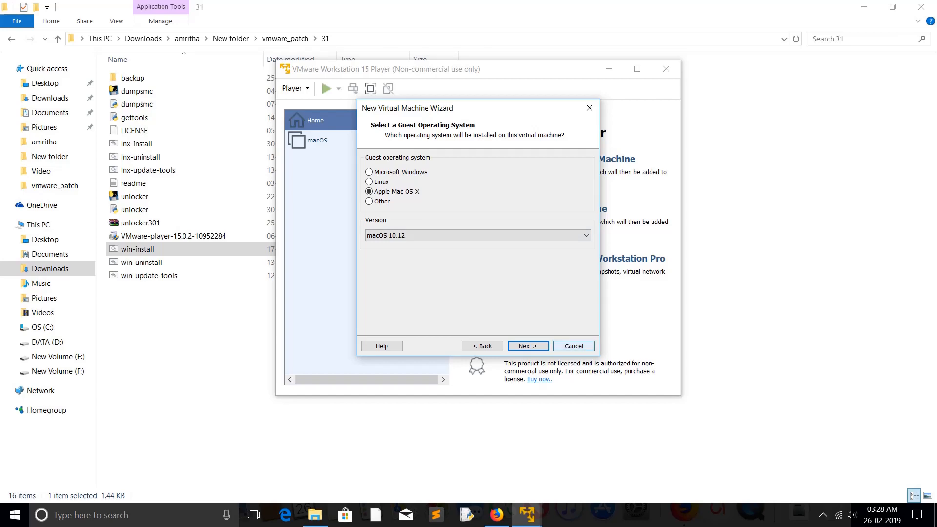
click(573, 346)
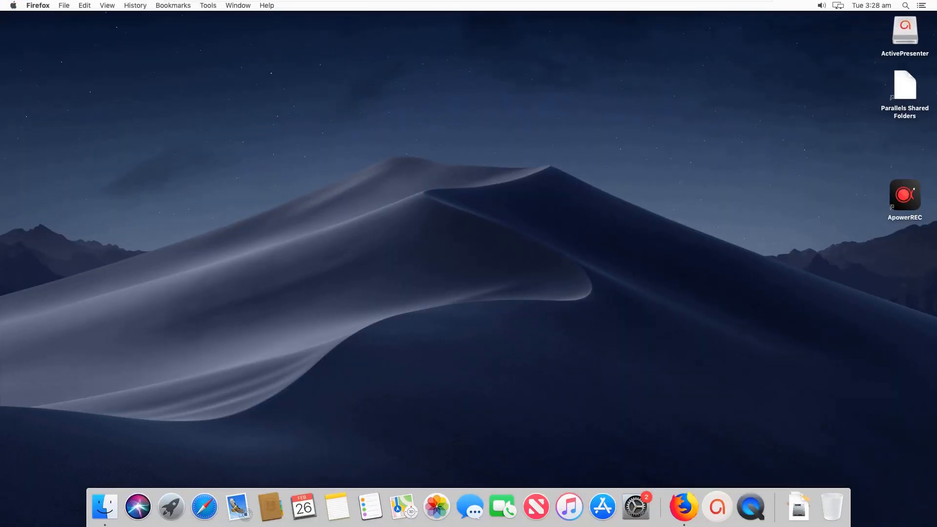
click(13, 6)
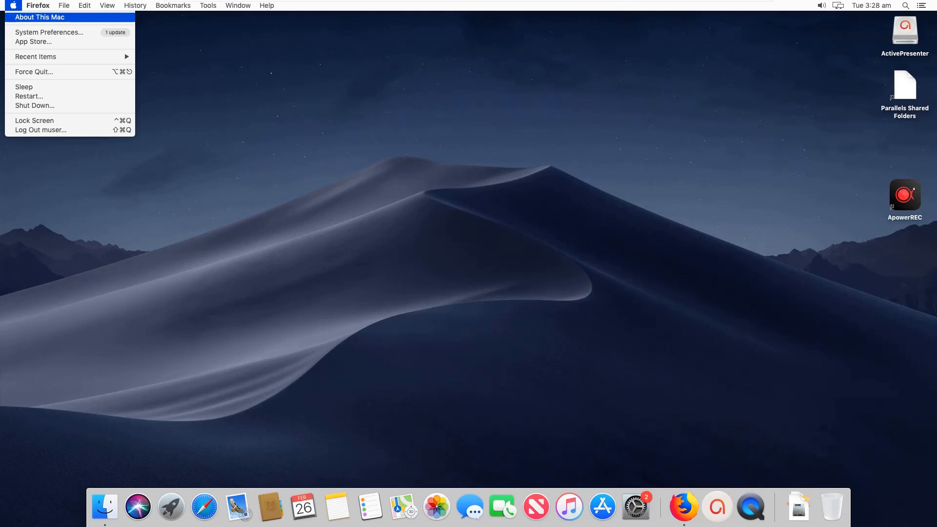
click(40, 17)
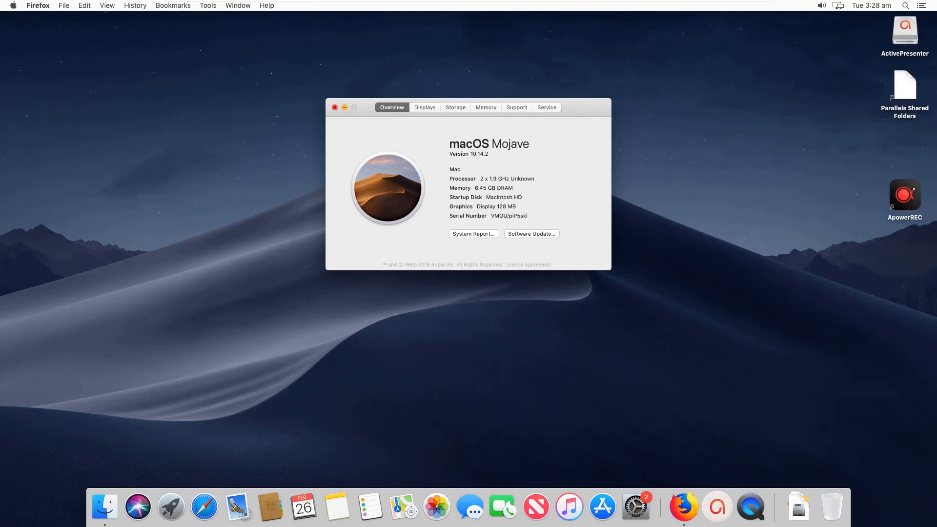
click(335, 108)
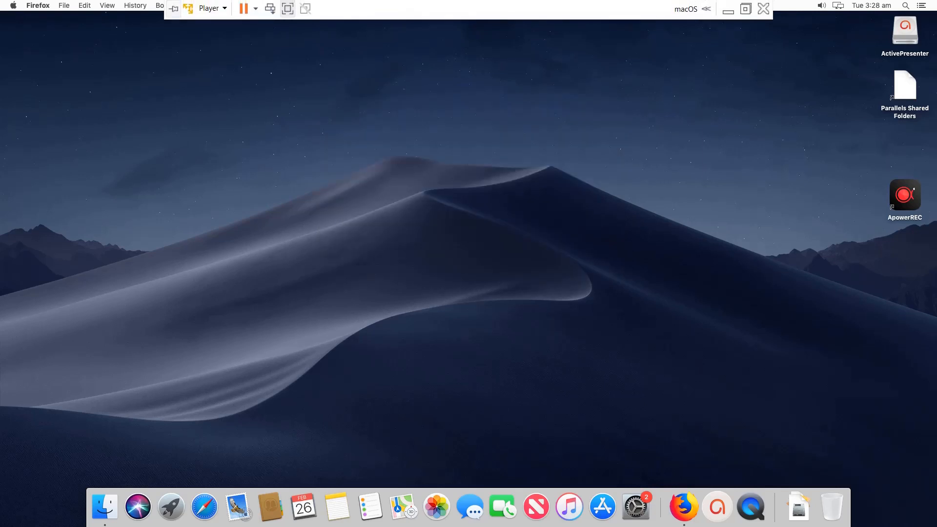
Open the macOS machine's Virtual Machine Settings and review the processor and hard disk entries.
click(210, 8)
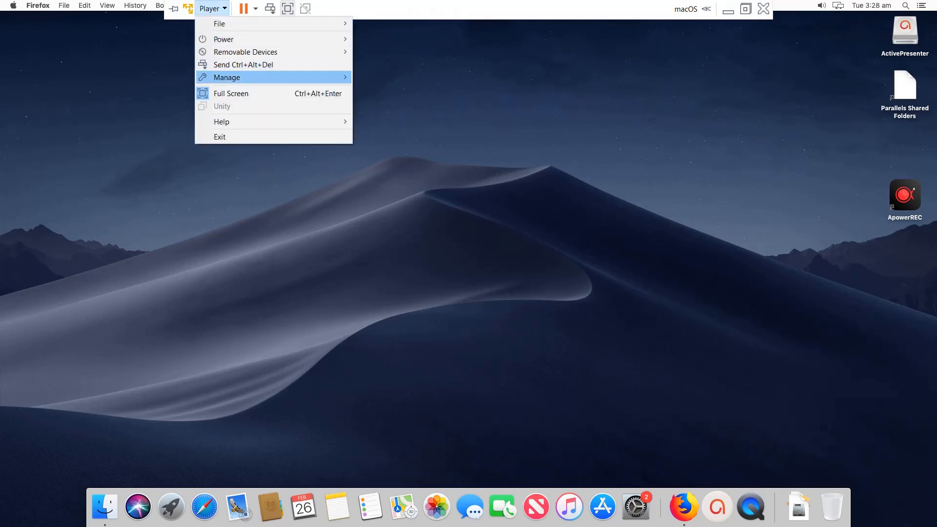
mouse_move(245, 52)
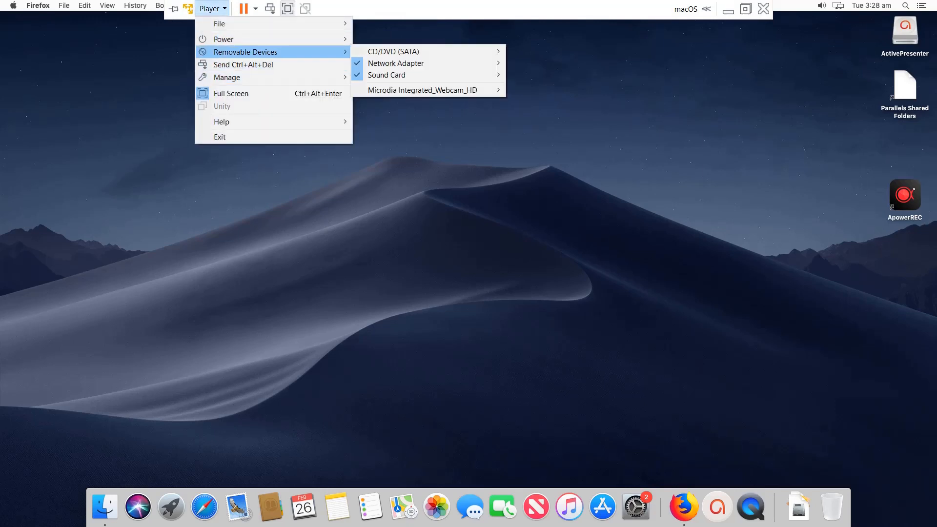
mouse_move(227, 77)
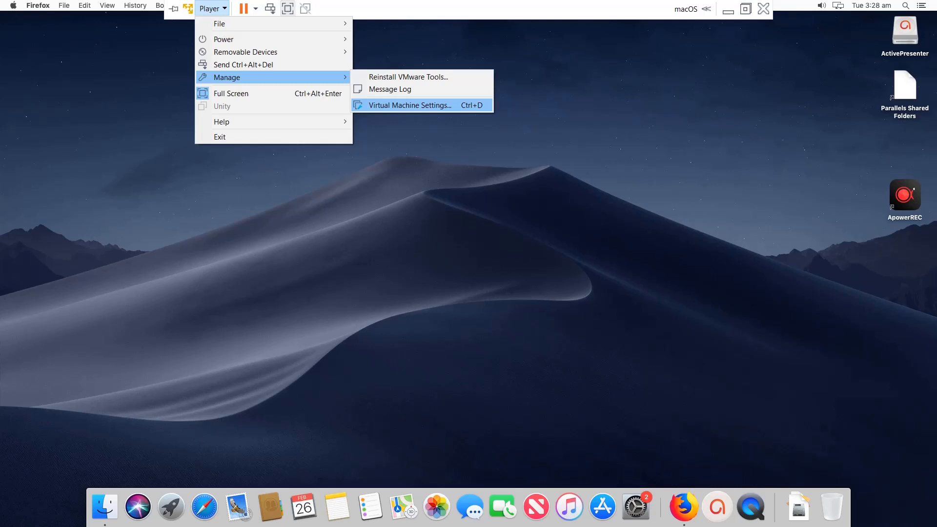
click(411, 105)
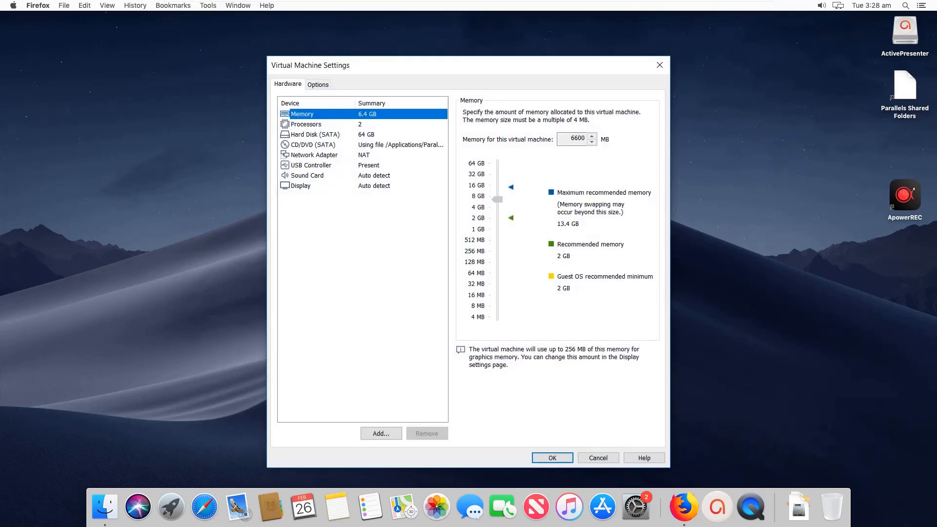
click(306, 124)
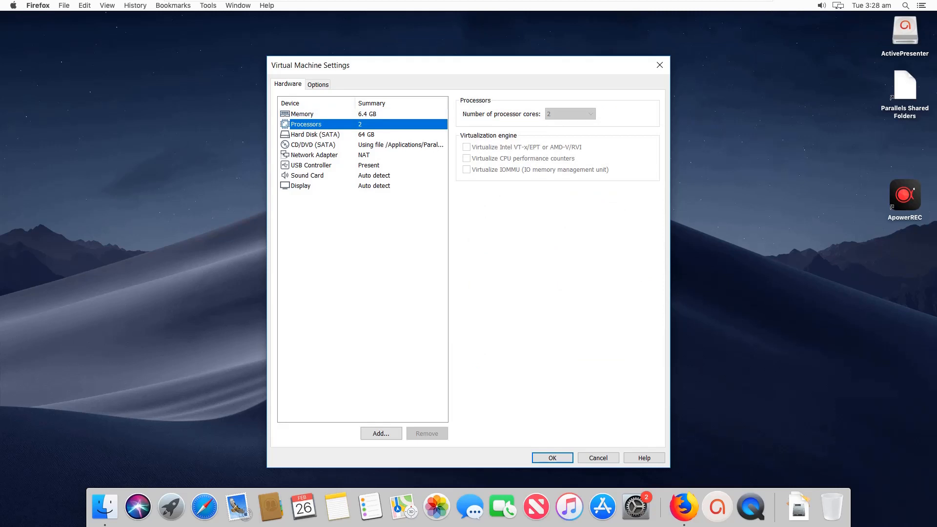
click(313, 134)
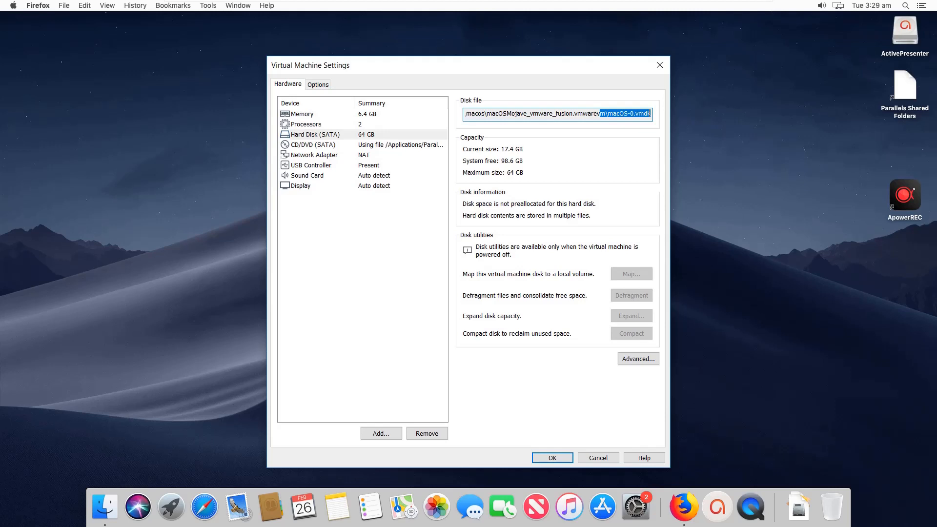
Review the network adapter, sound card and display entries, then show the General options naming the machine macOS.
click(313, 156)
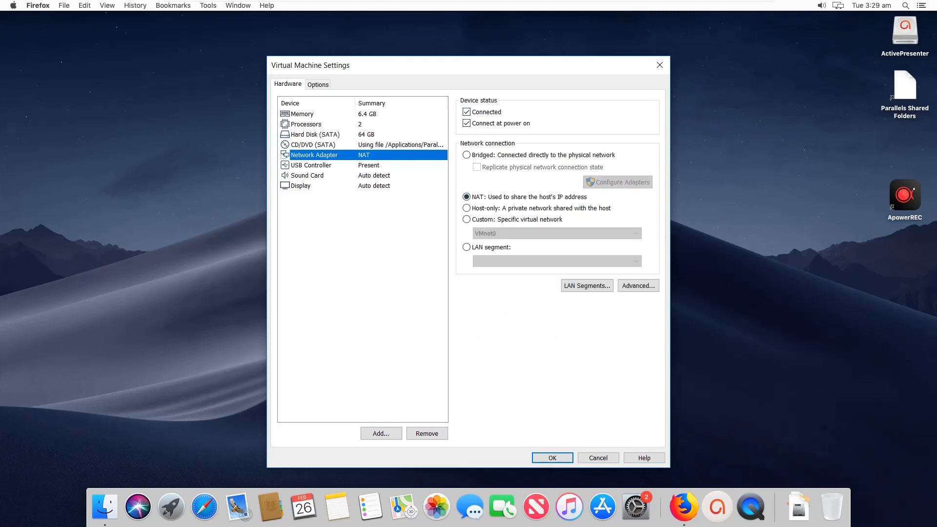
click(307, 175)
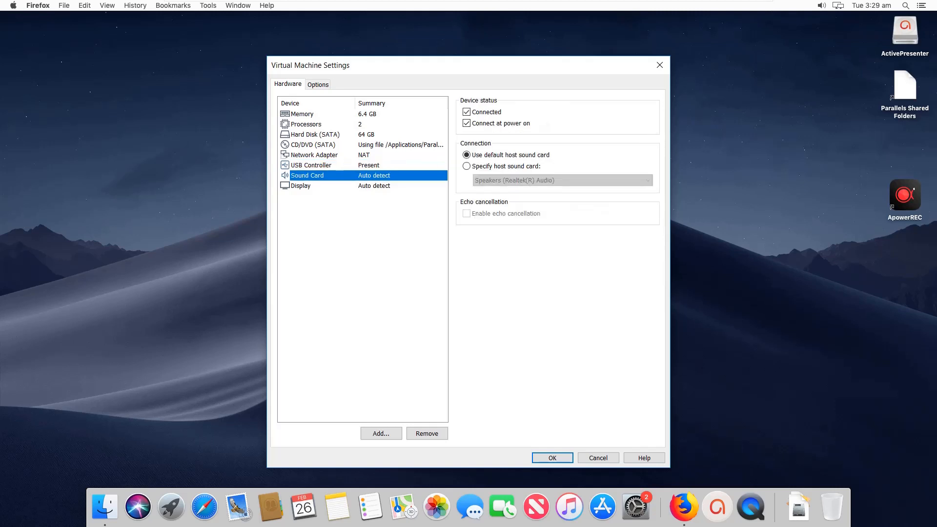
click(300, 185)
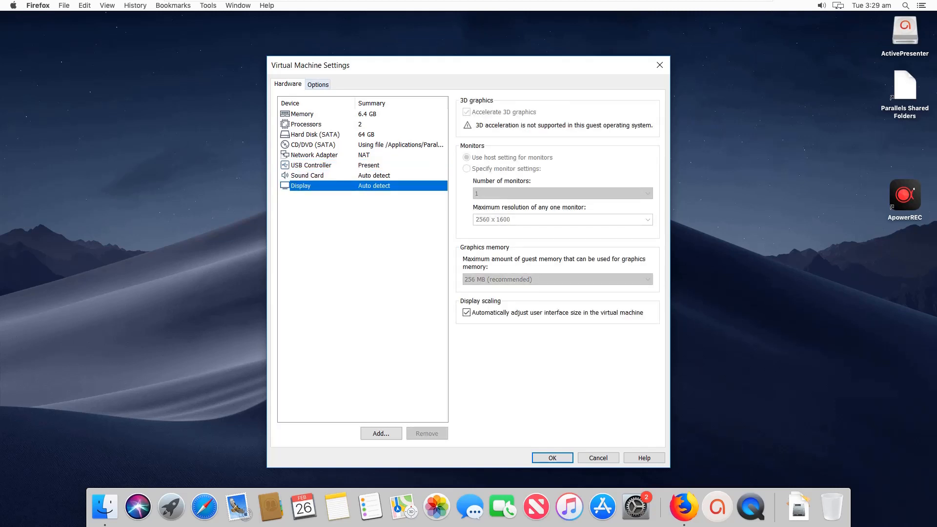
click(317, 84)
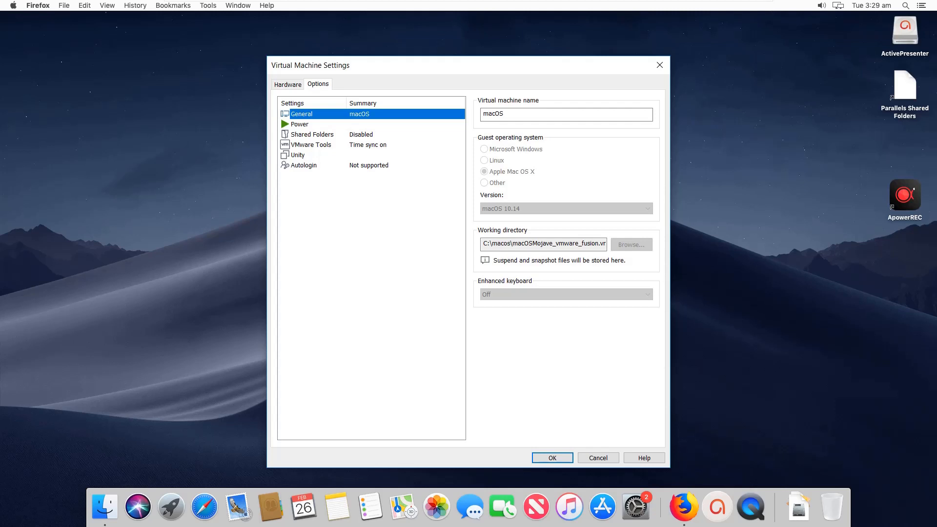
Review the Shared Folders, VMware Tools and Autologin options, then return to the Hardware display settings.
click(311, 134)
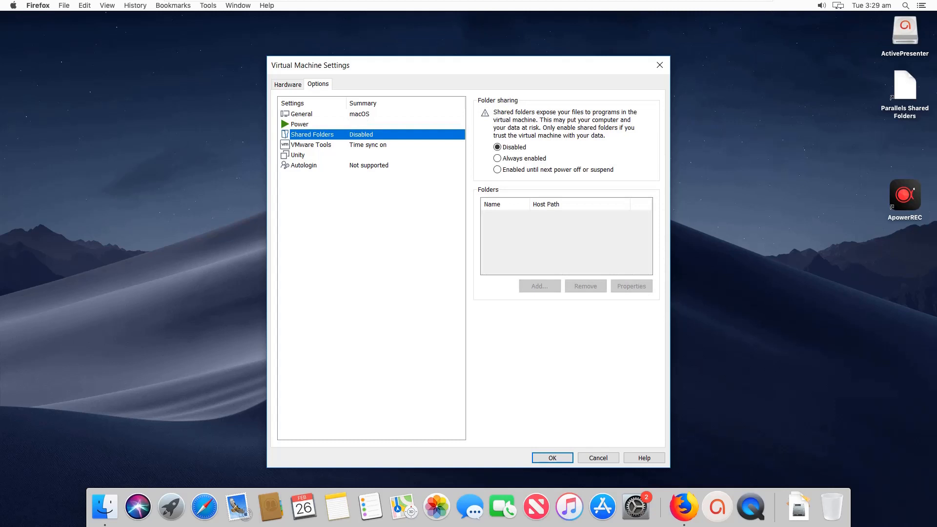
click(311, 145)
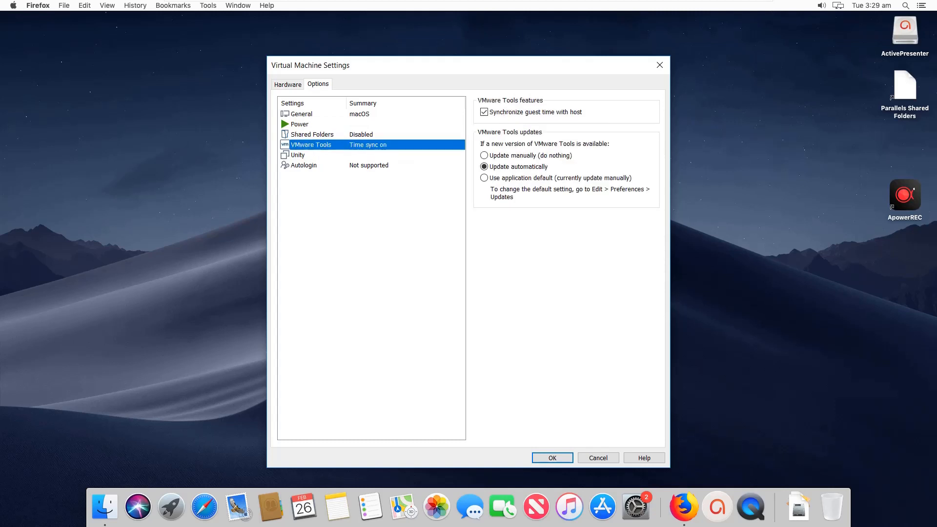
click(304, 165)
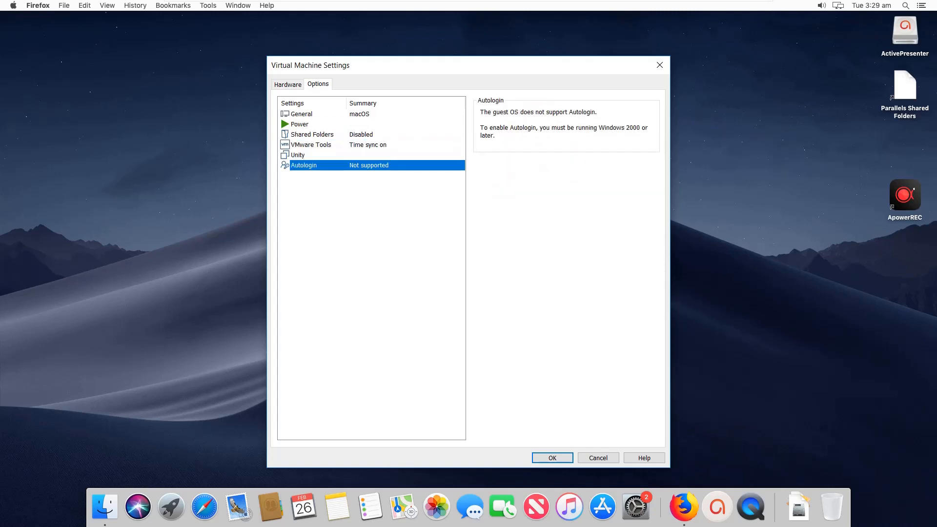
click(287, 84)
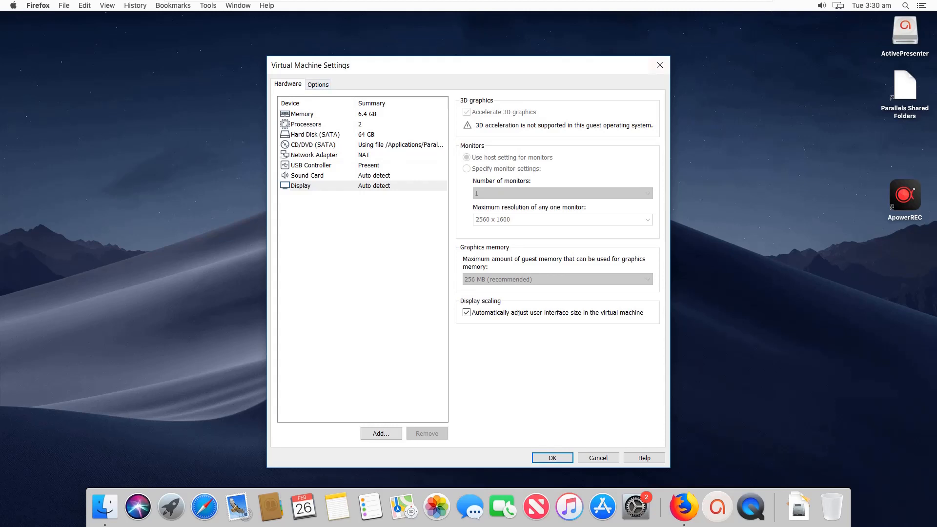
mouse_move(660, 65)
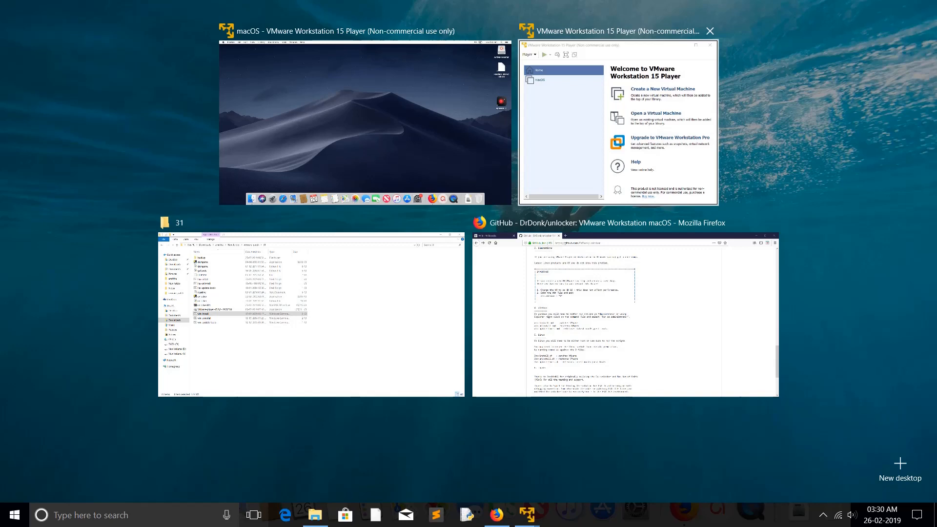
Switch to the DrDonk/unlocker readme in Firefox and scroll it to the Introduction on supported VMware versions.
click(625, 313)
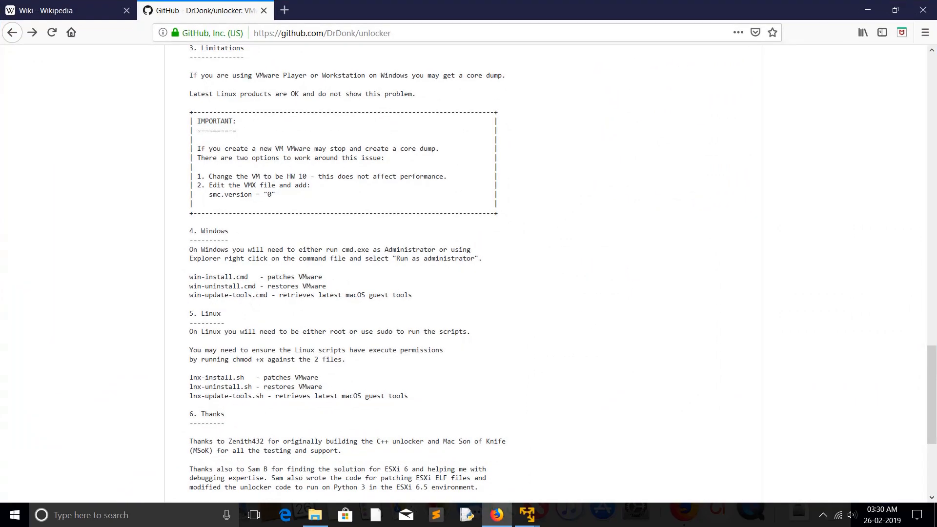
scroll(up, 3)
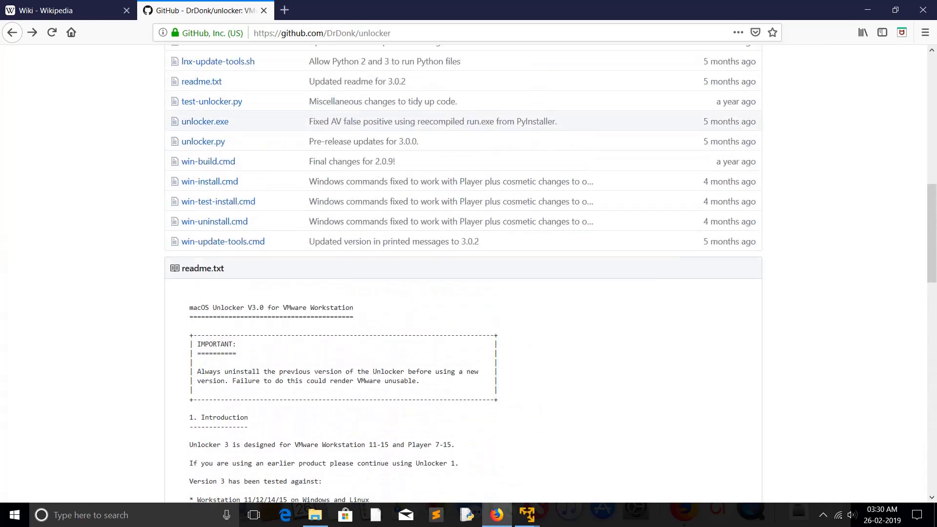
scroll(up, 3)
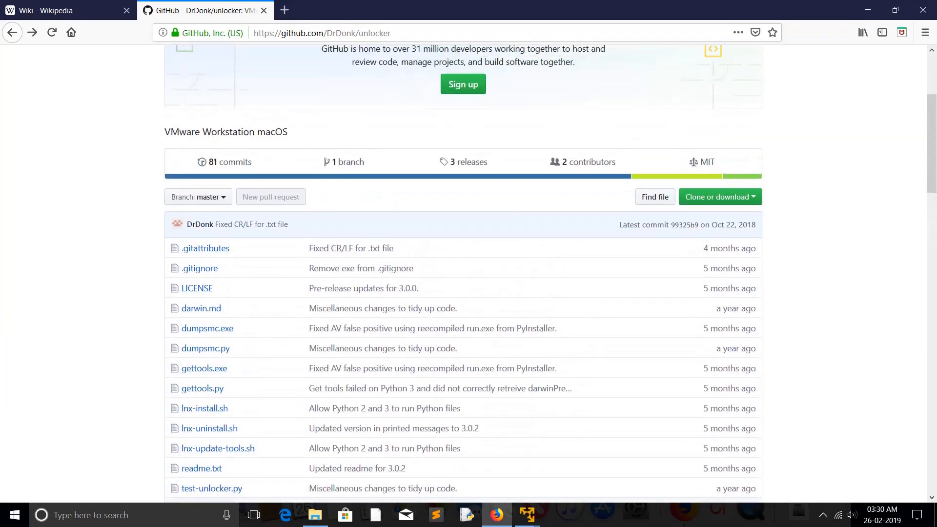
scroll(down, 3)
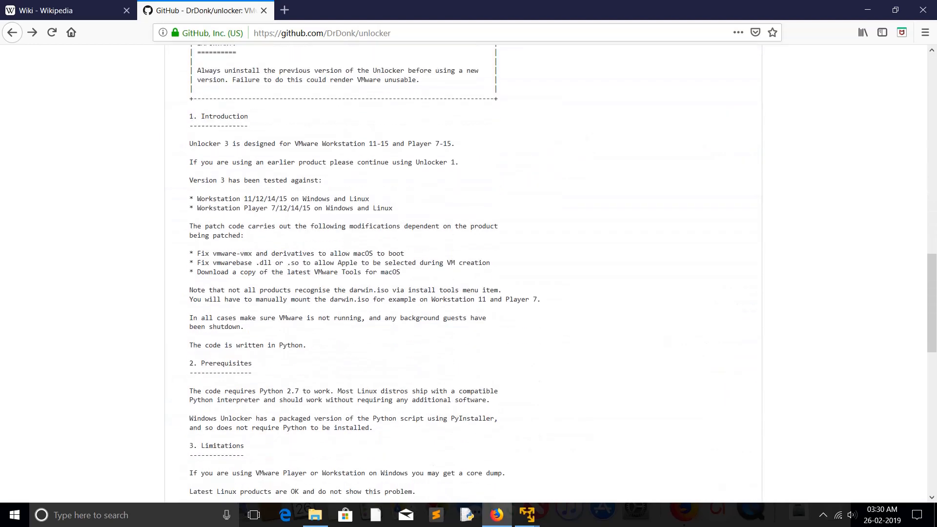
click(252, 515)
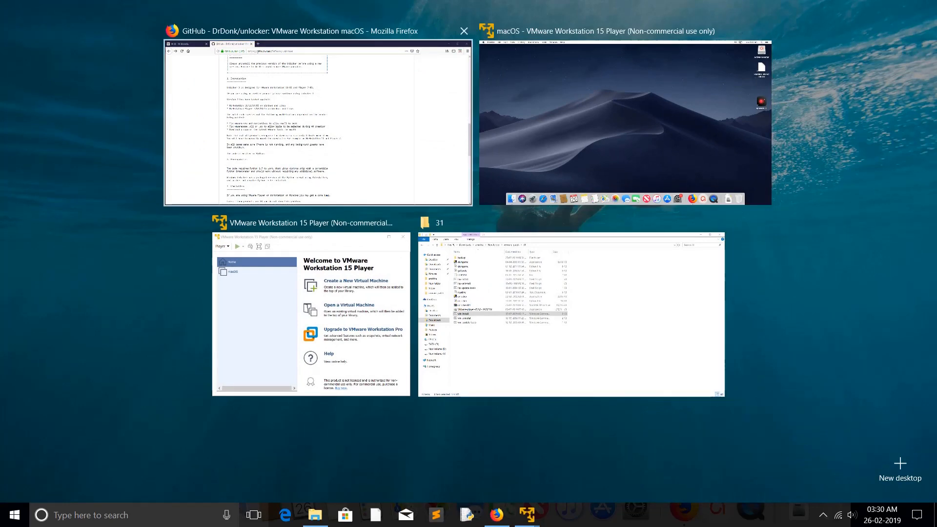
click(299, 119)
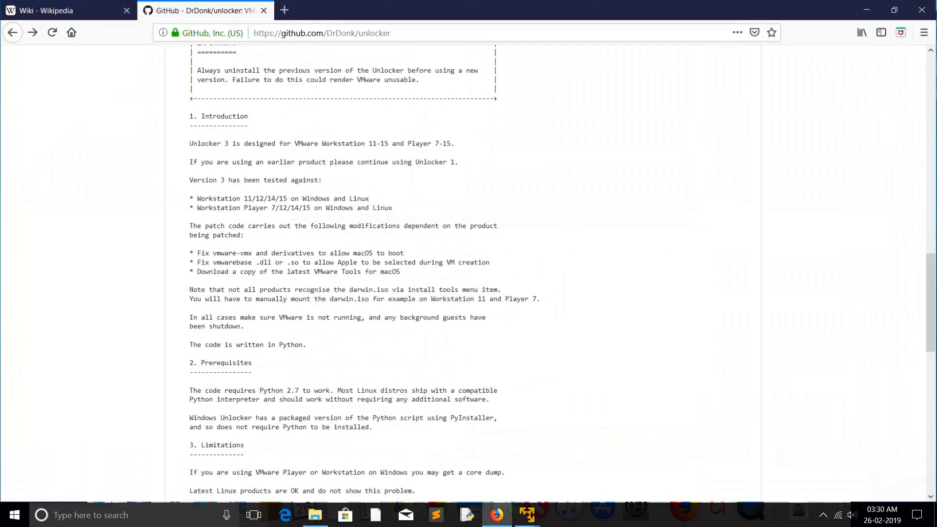